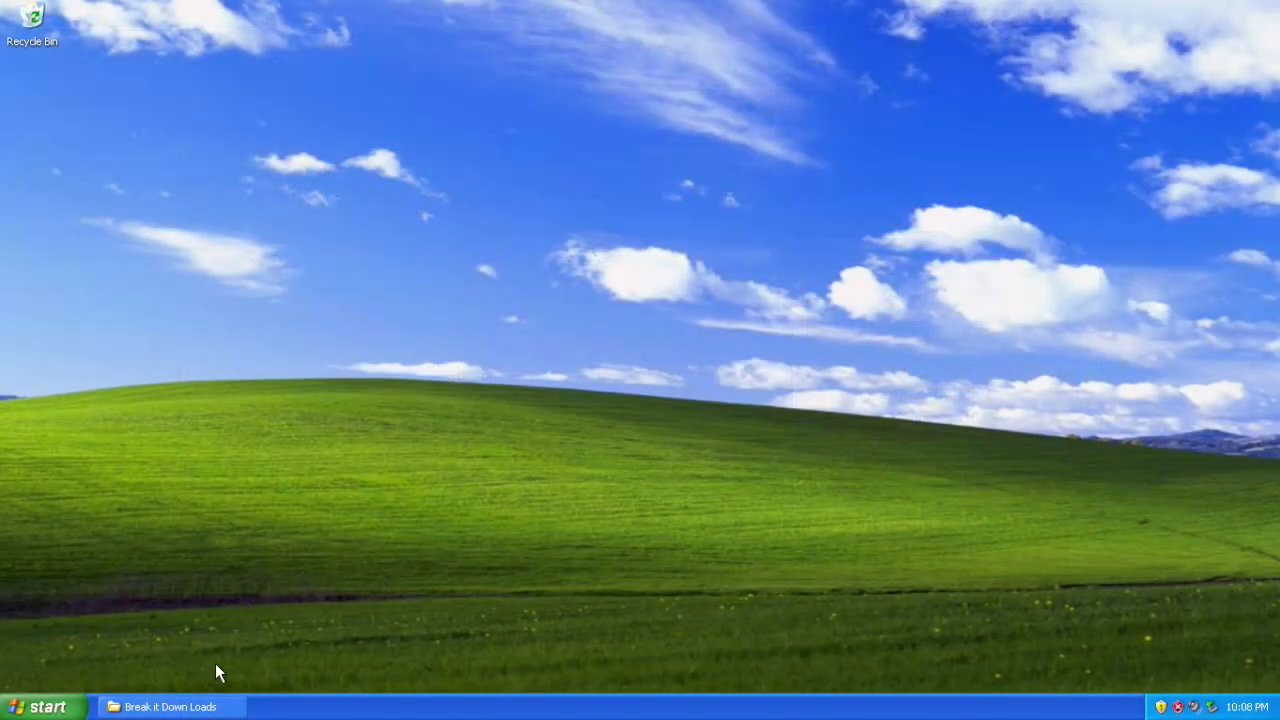
Step: Extract the zipped Vista Inspirat download from the downloads folder onto the Desktop and show the files
click(168, 708)
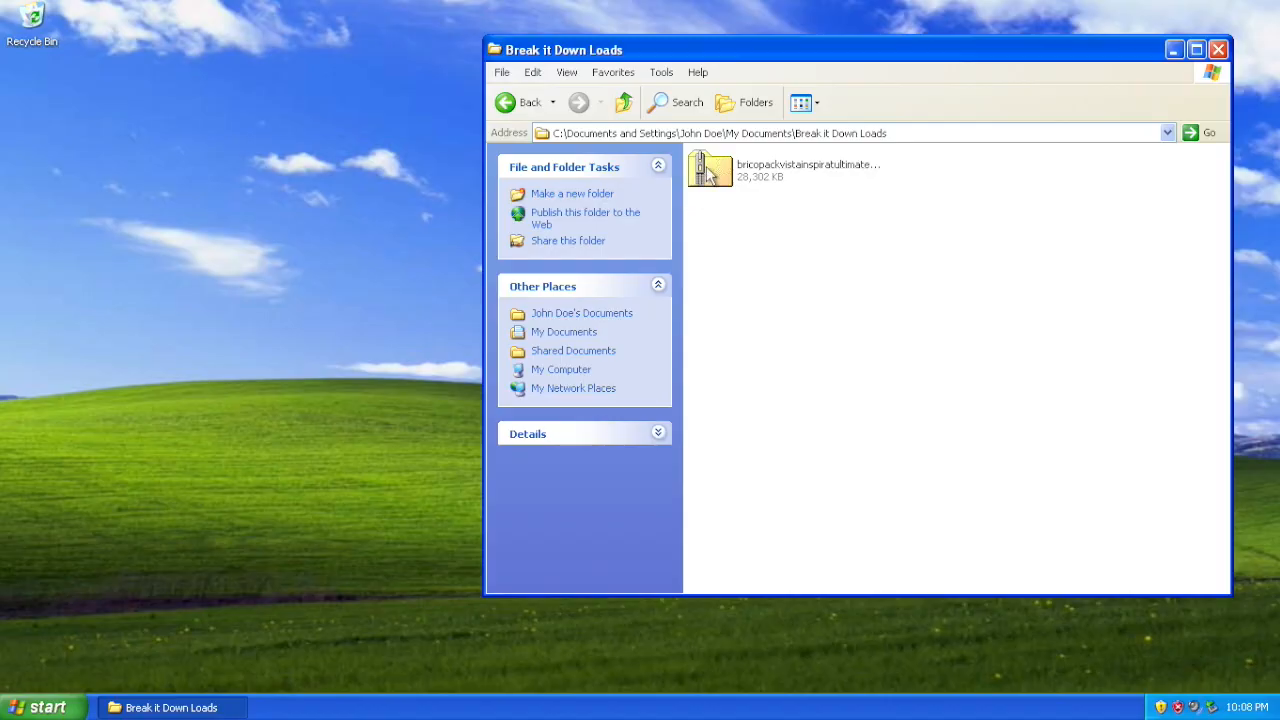
double_click(708, 168)
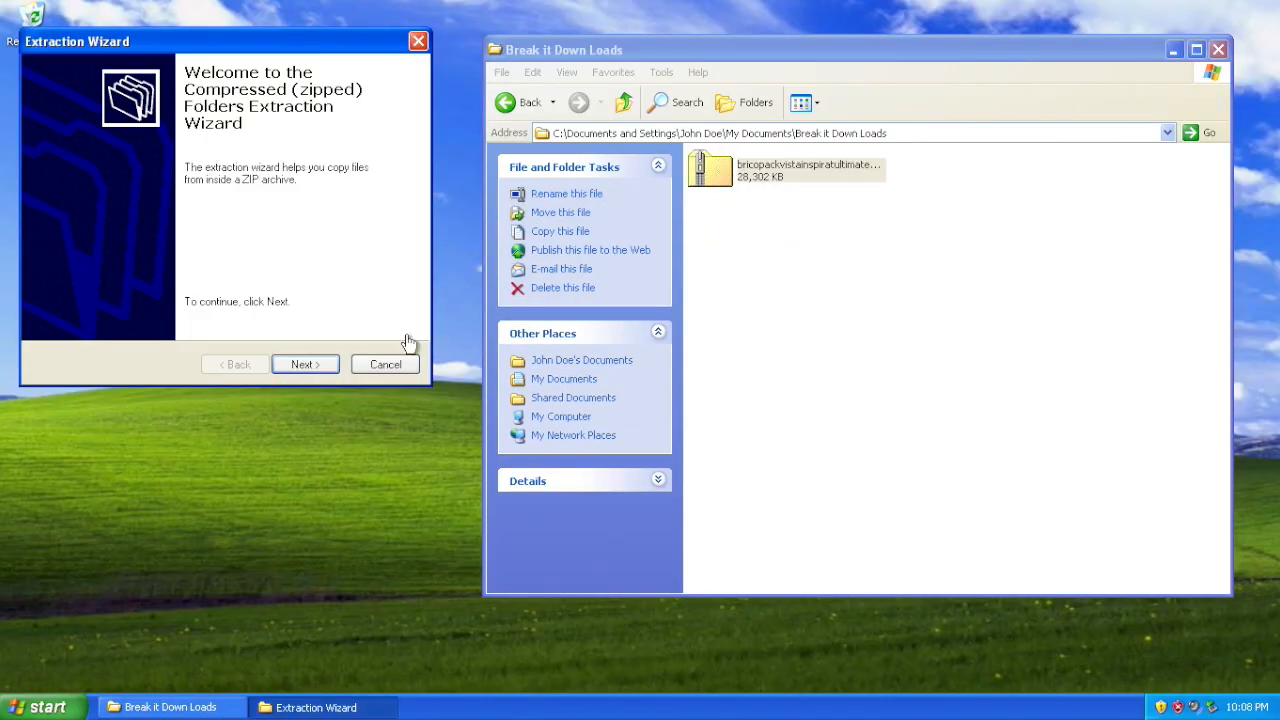
click(304, 364)
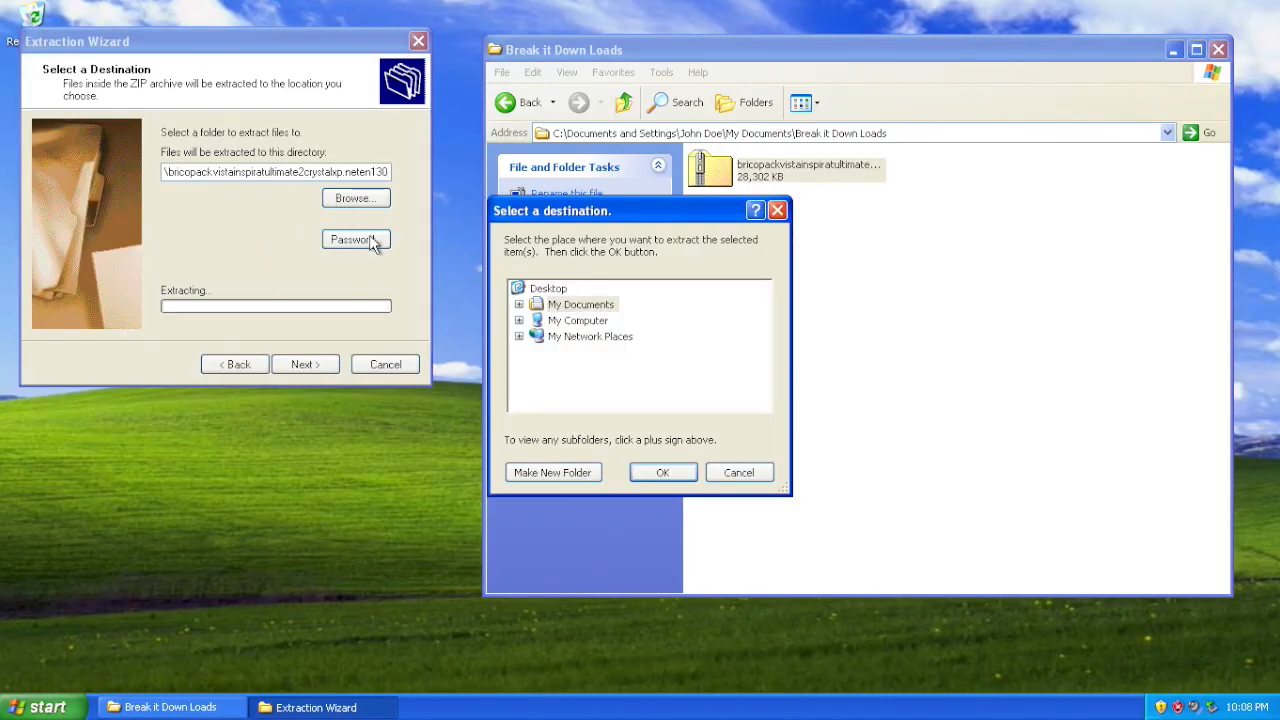
click(662, 472)
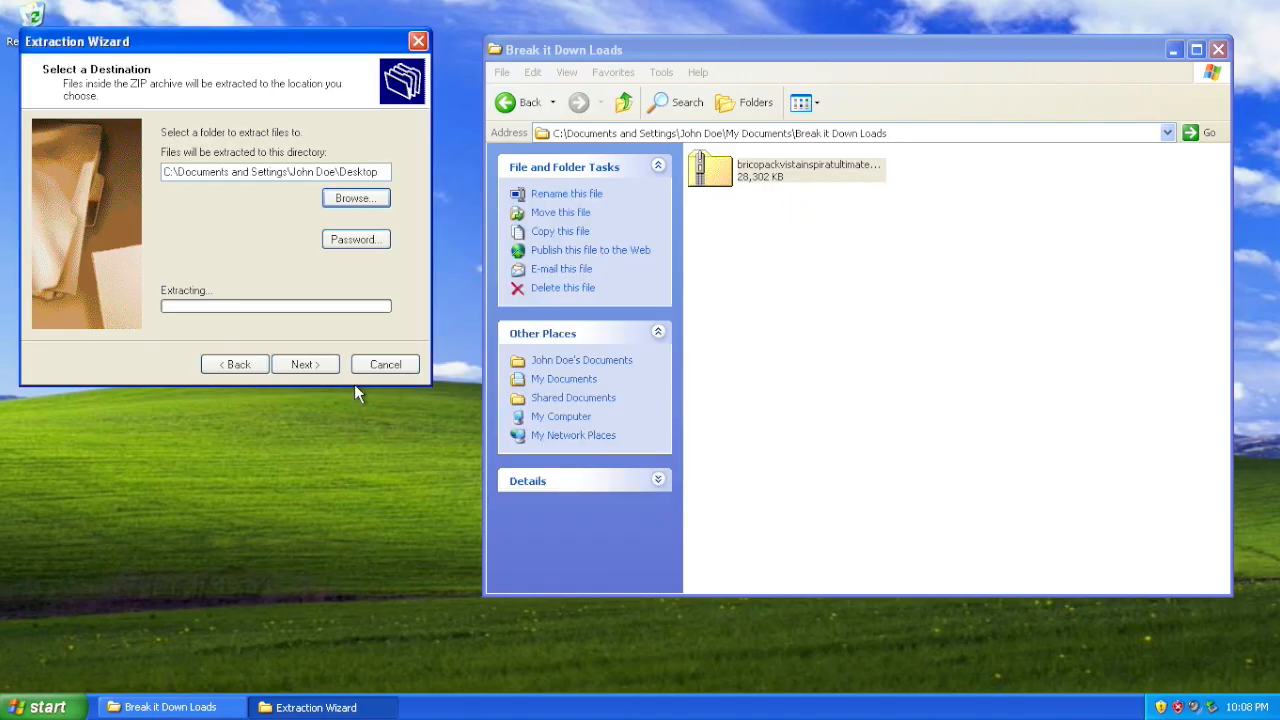
click(304, 364)
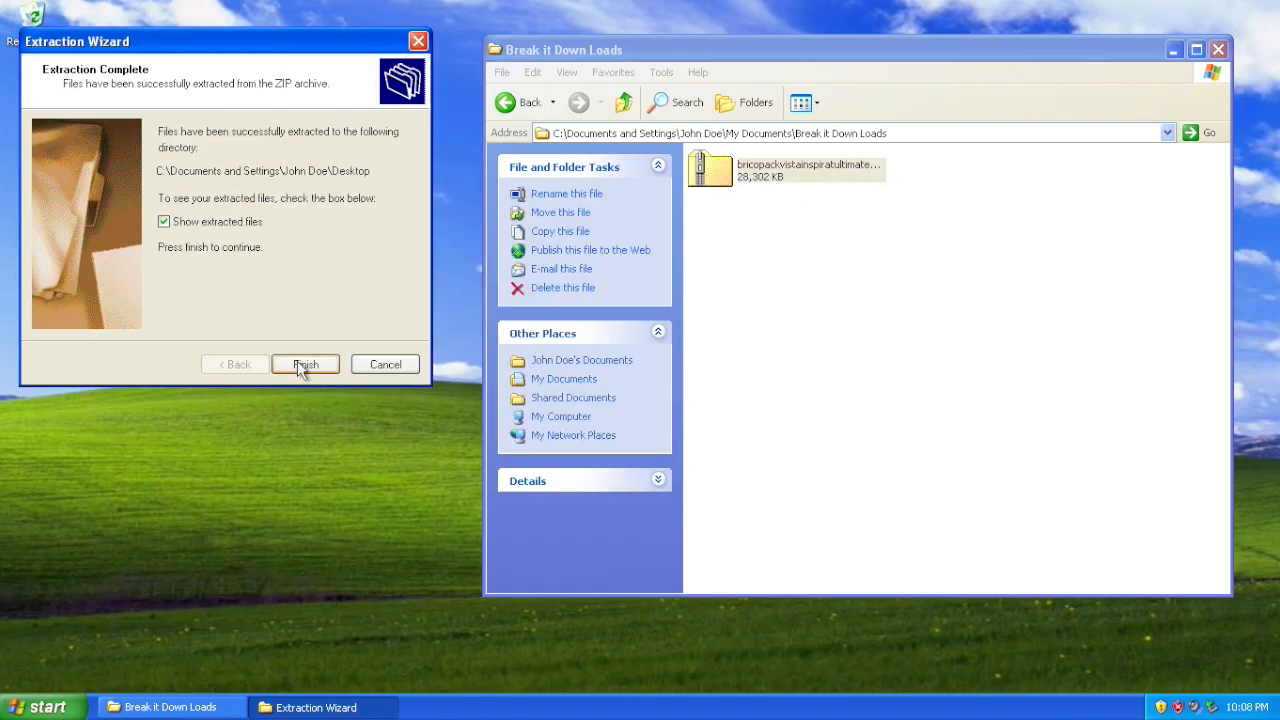
click(304, 364)
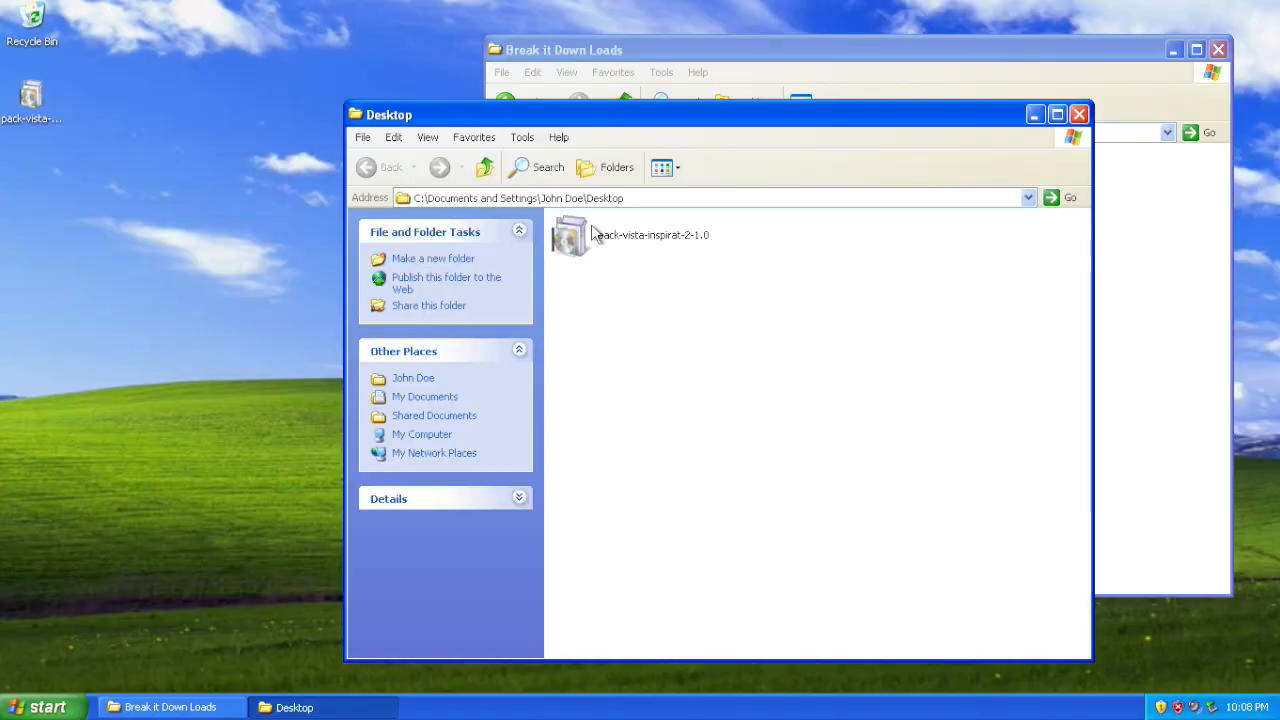
Step: Launch the extracted Vista Inspirat installer and confirm the installer language
double_click(572, 236)
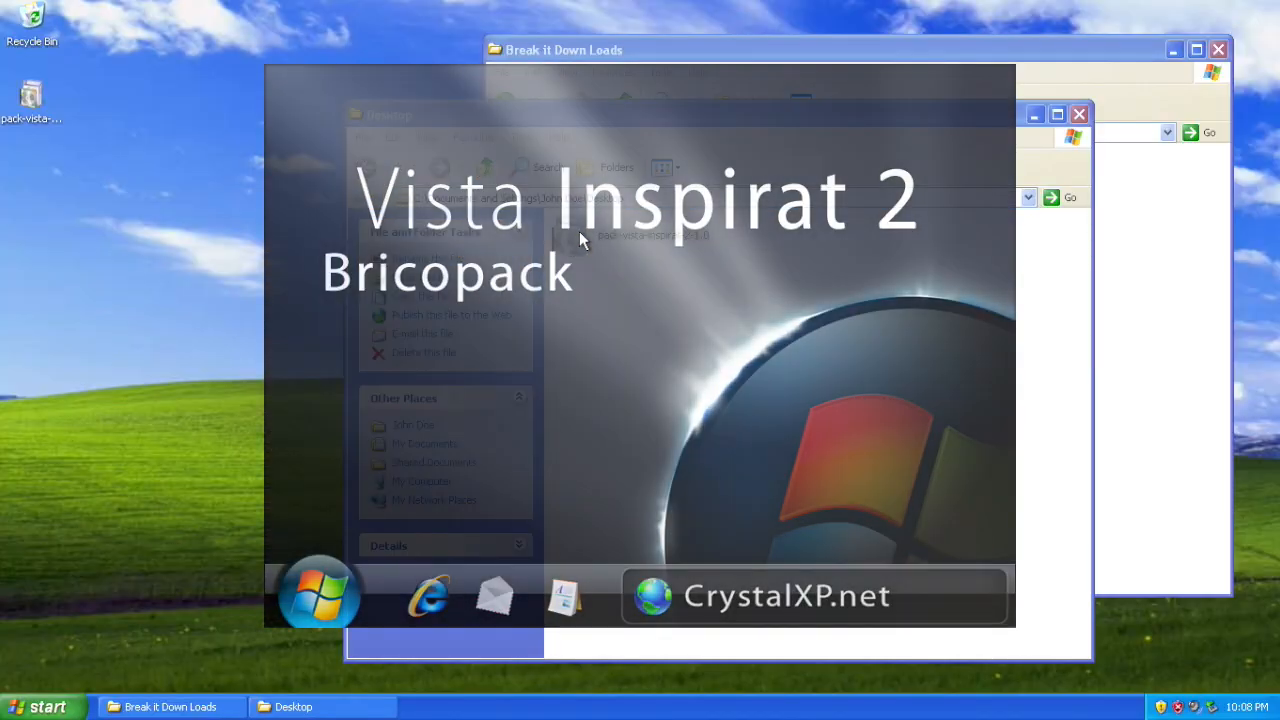
double_click(652, 234)
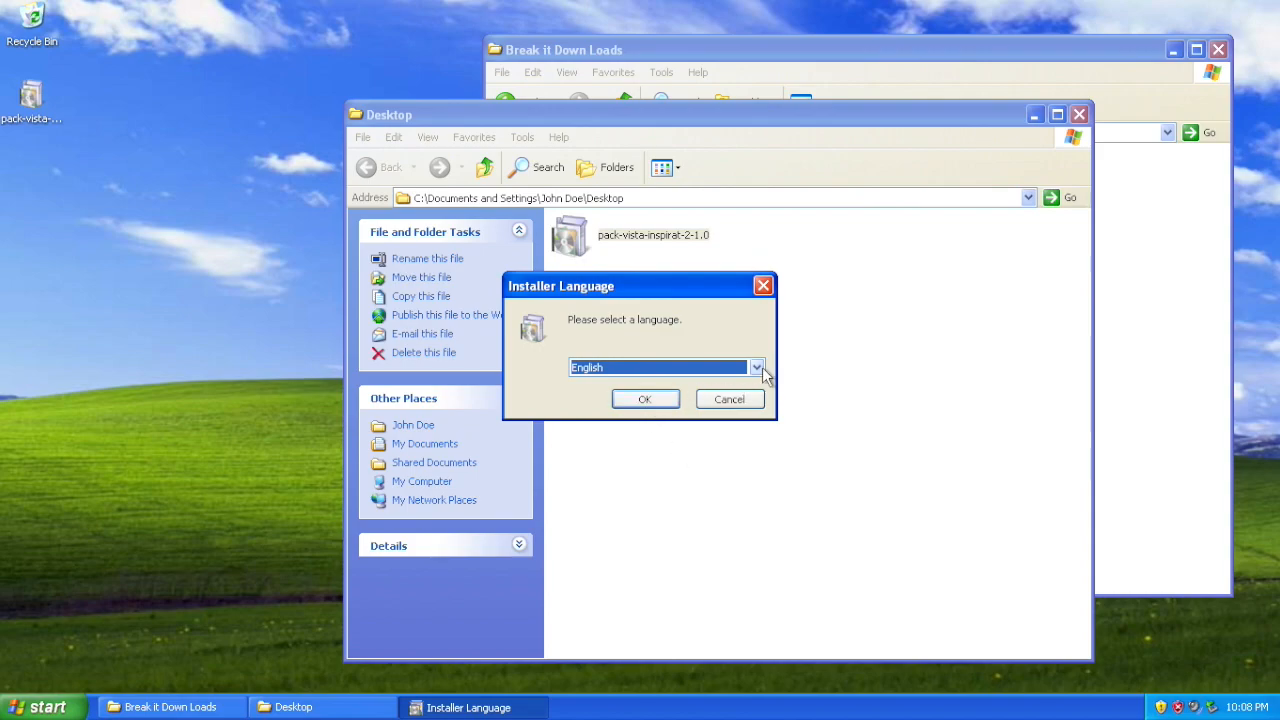
click(756, 368)
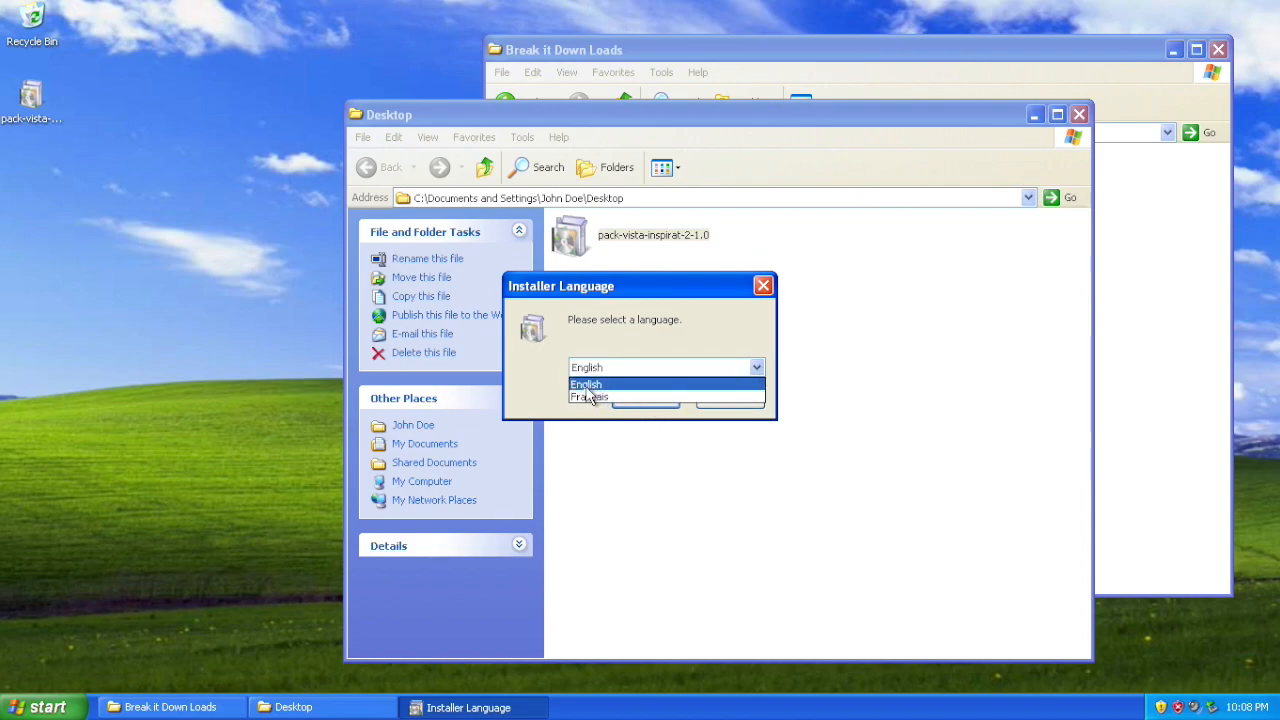
click(588, 396)
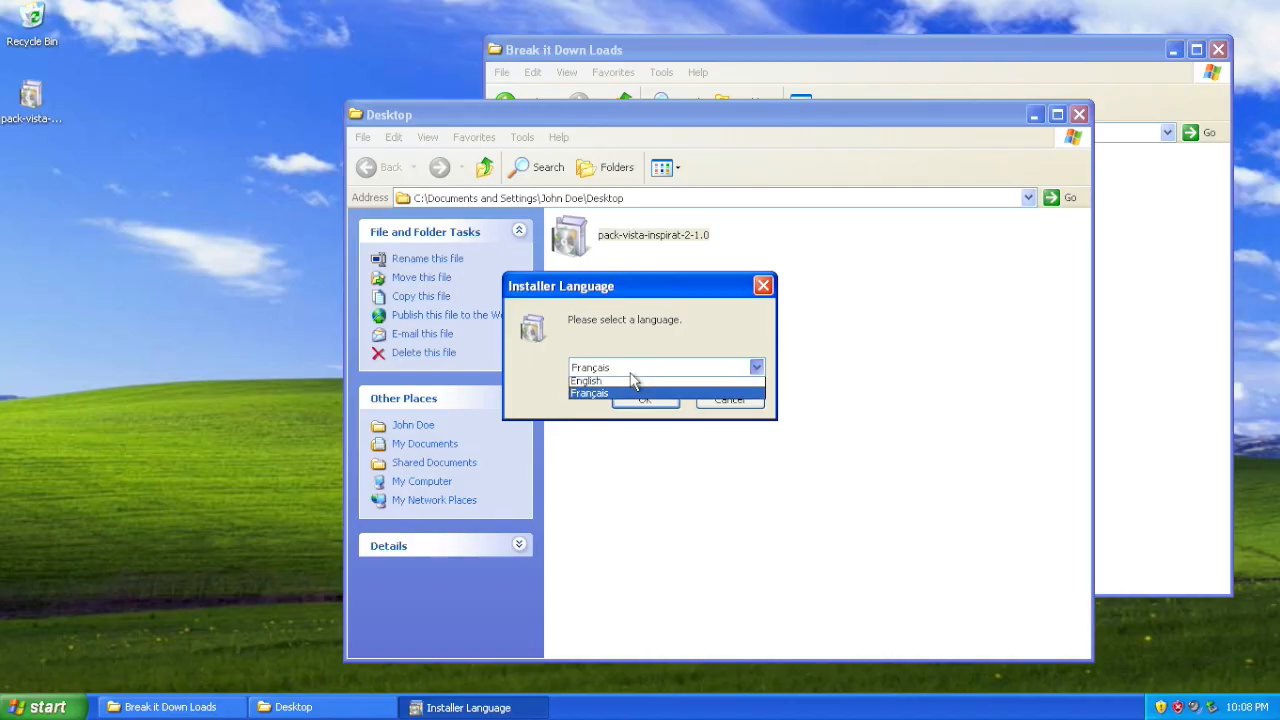
click(644, 400)
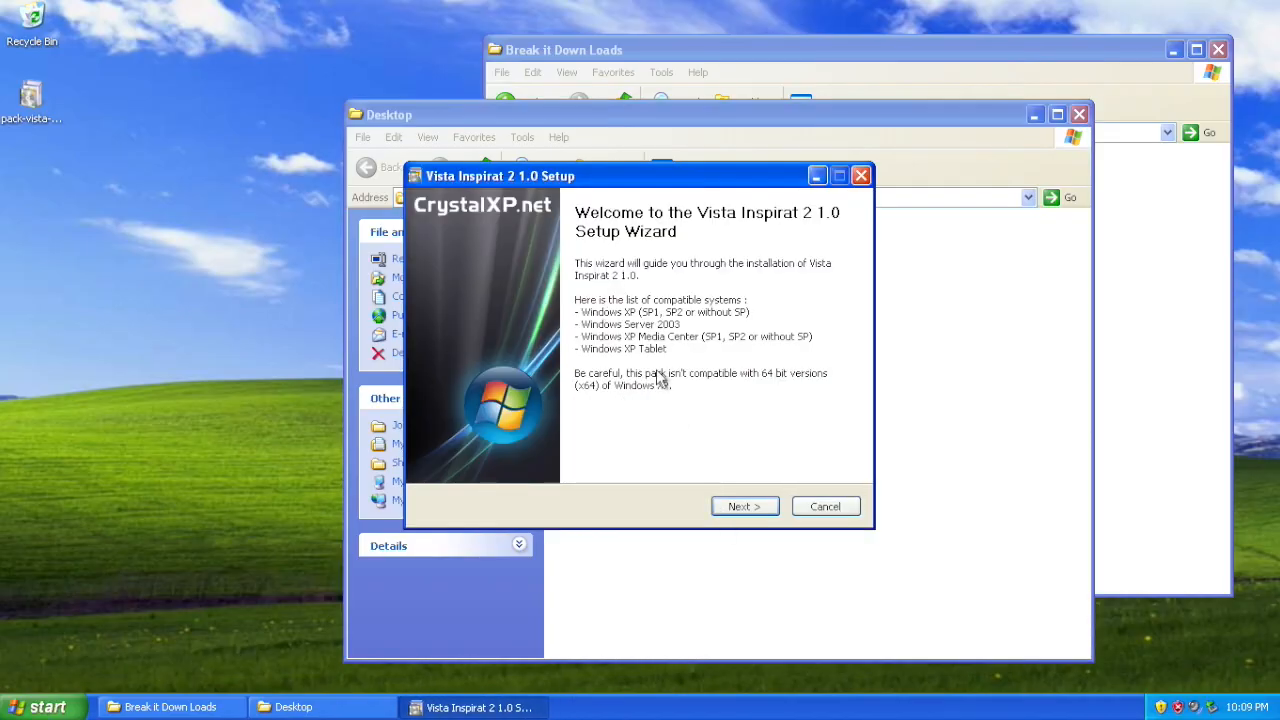
mouse_move(676, 458)
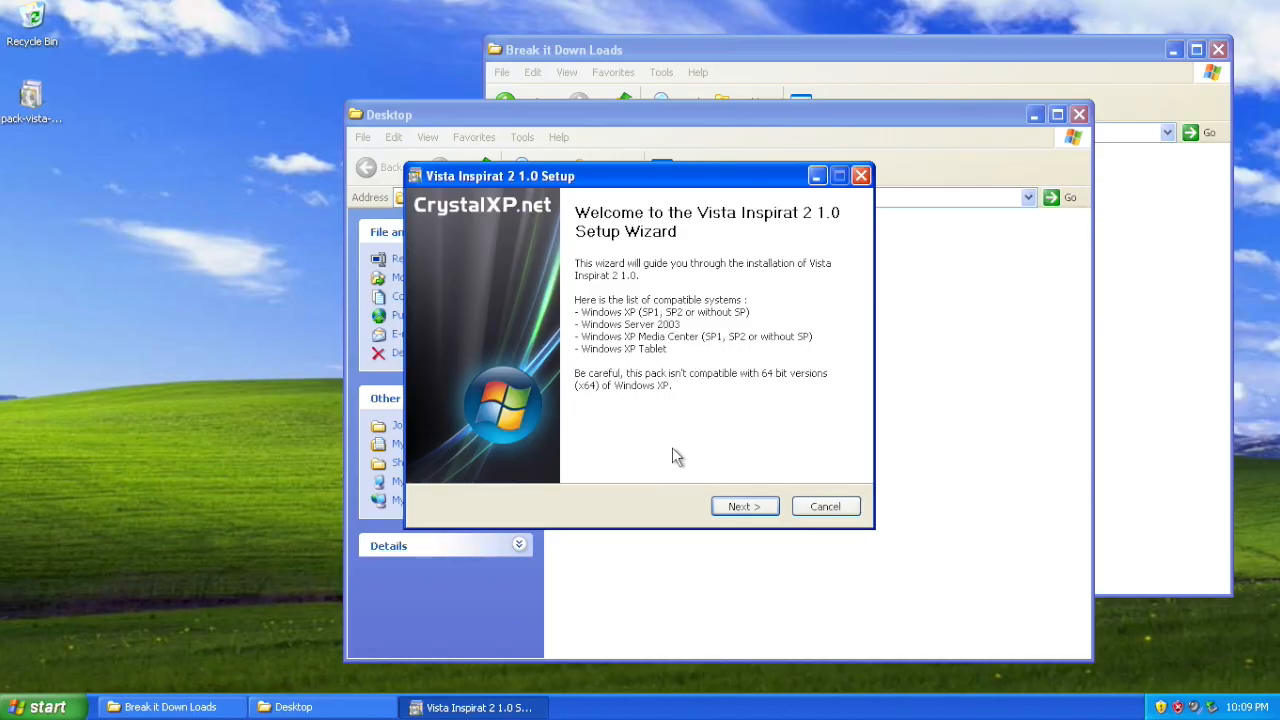
Step: Accept the licence, keep Classic mode, default install location and Start Menu folder, and begin installing
click(744, 504)
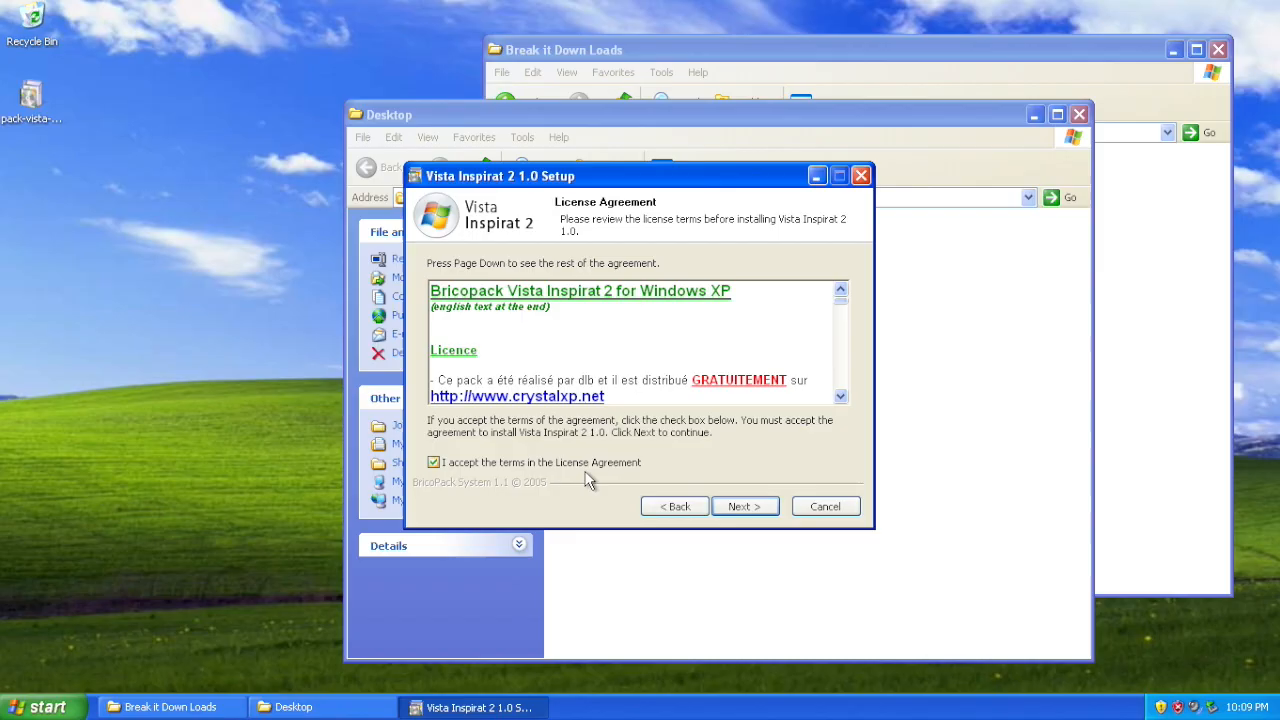
click(744, 506)
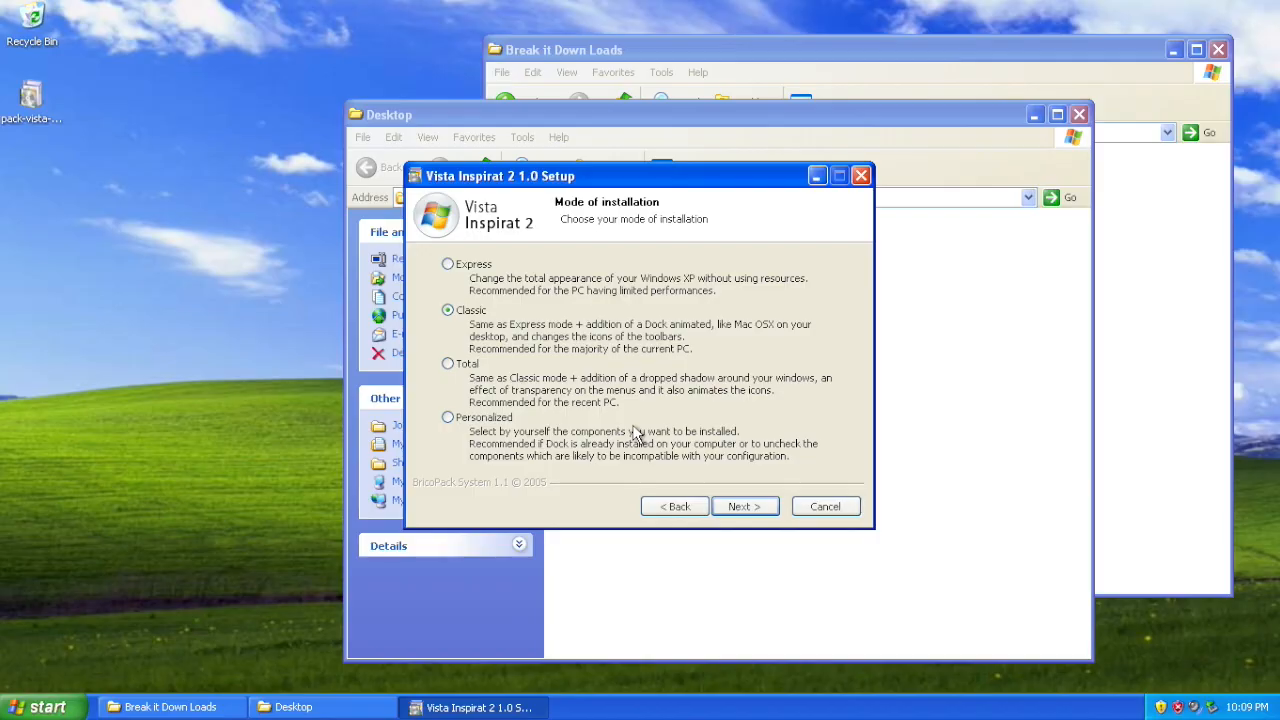
click(744, 504)
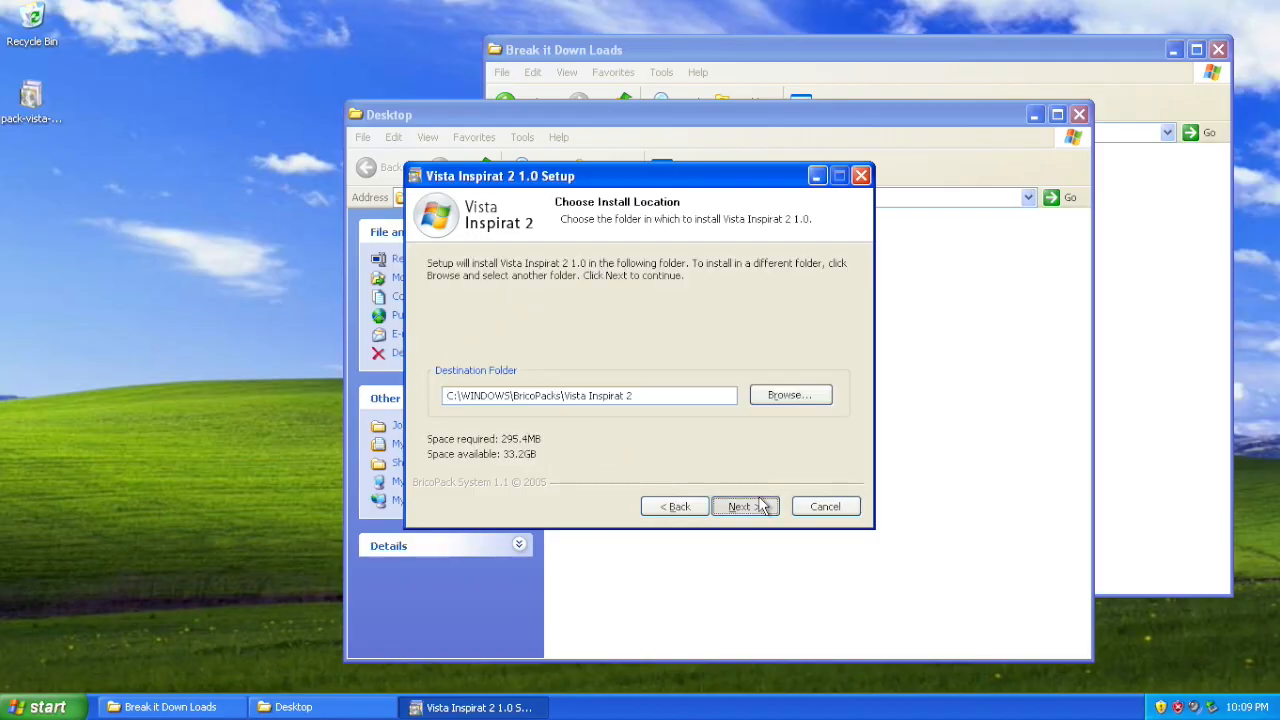
click(744, 506)
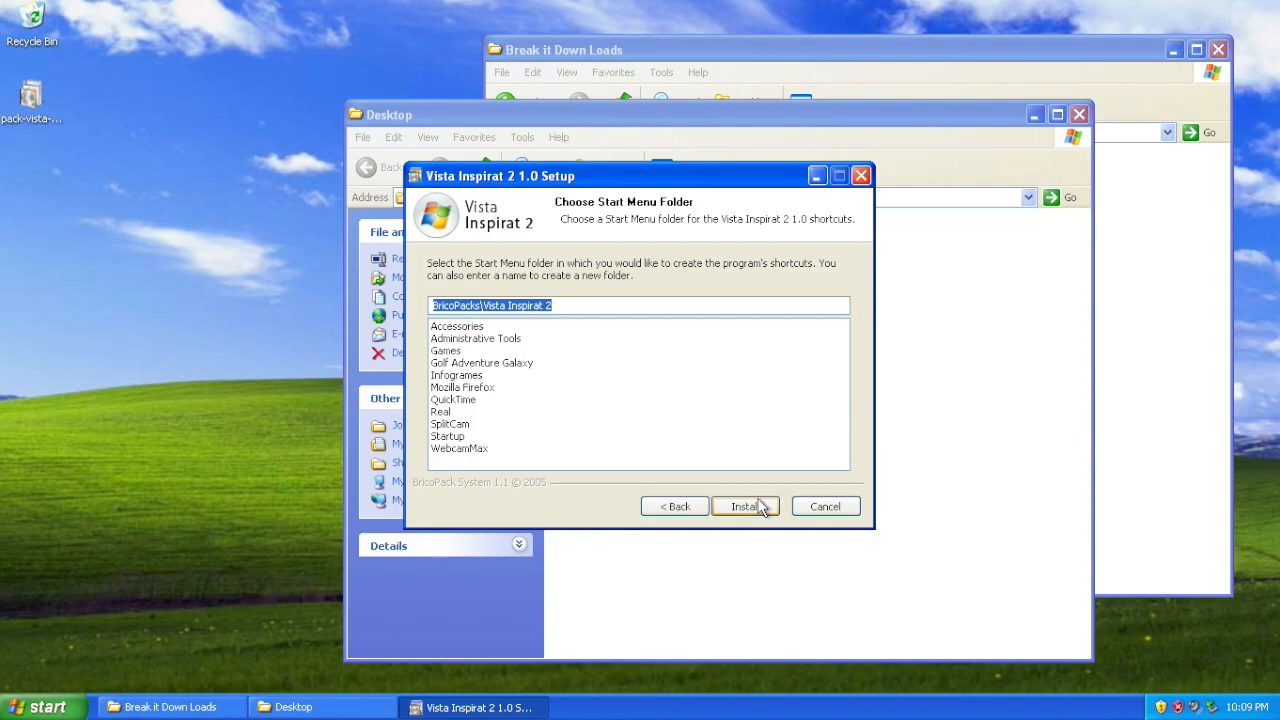
click(744, 506)
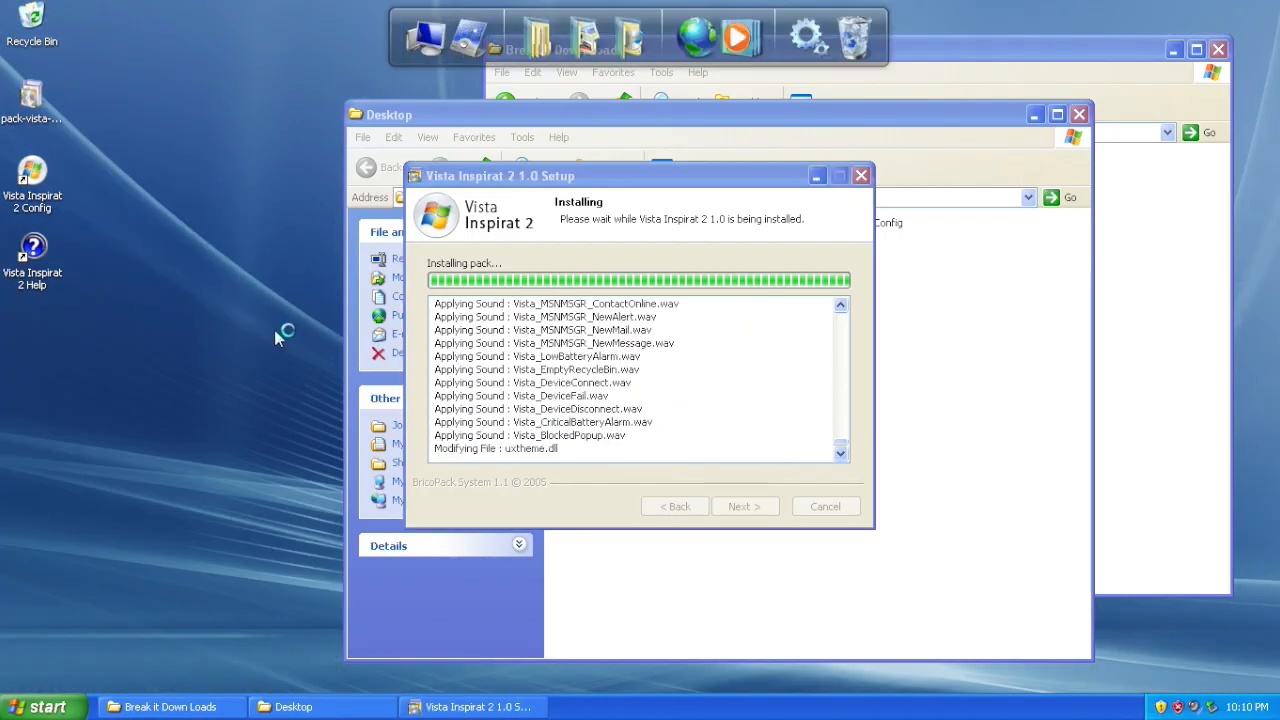
mouse_move(810, 36)
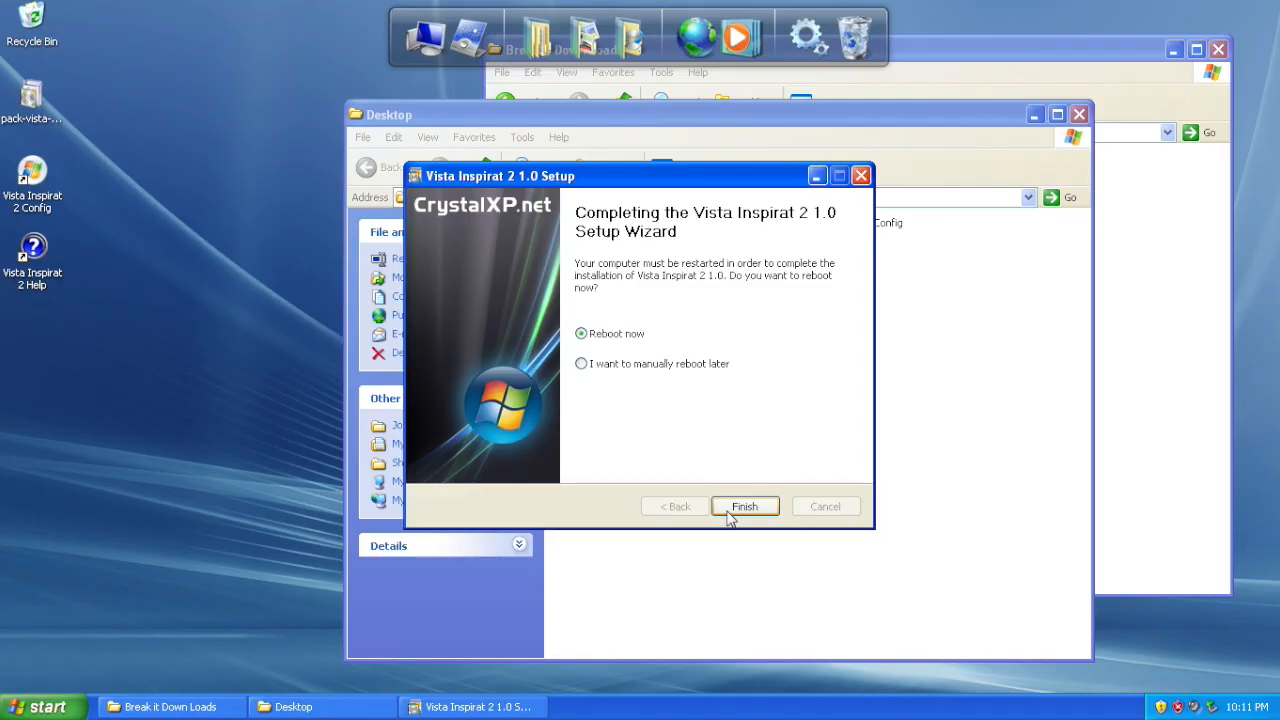
Step: Finish setup with Reboot now selected so the Vista-style desktop loads
click(744, 504)
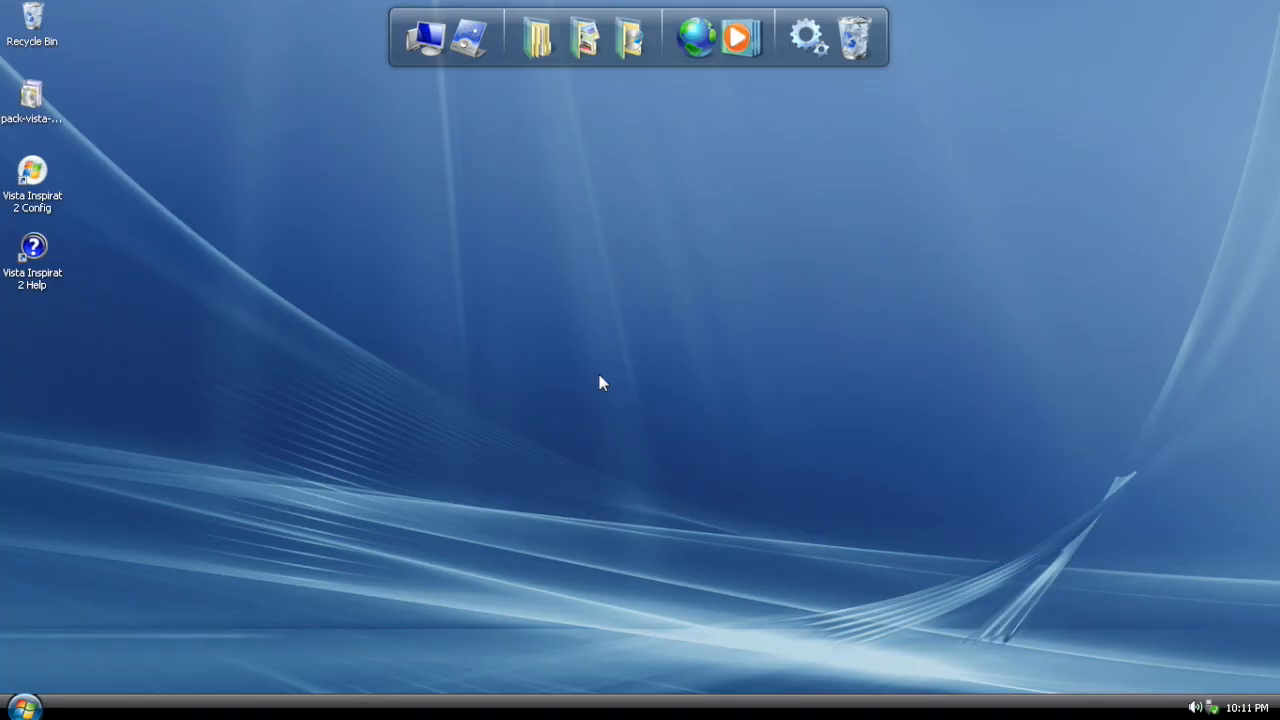
mouse_move(956, 524)
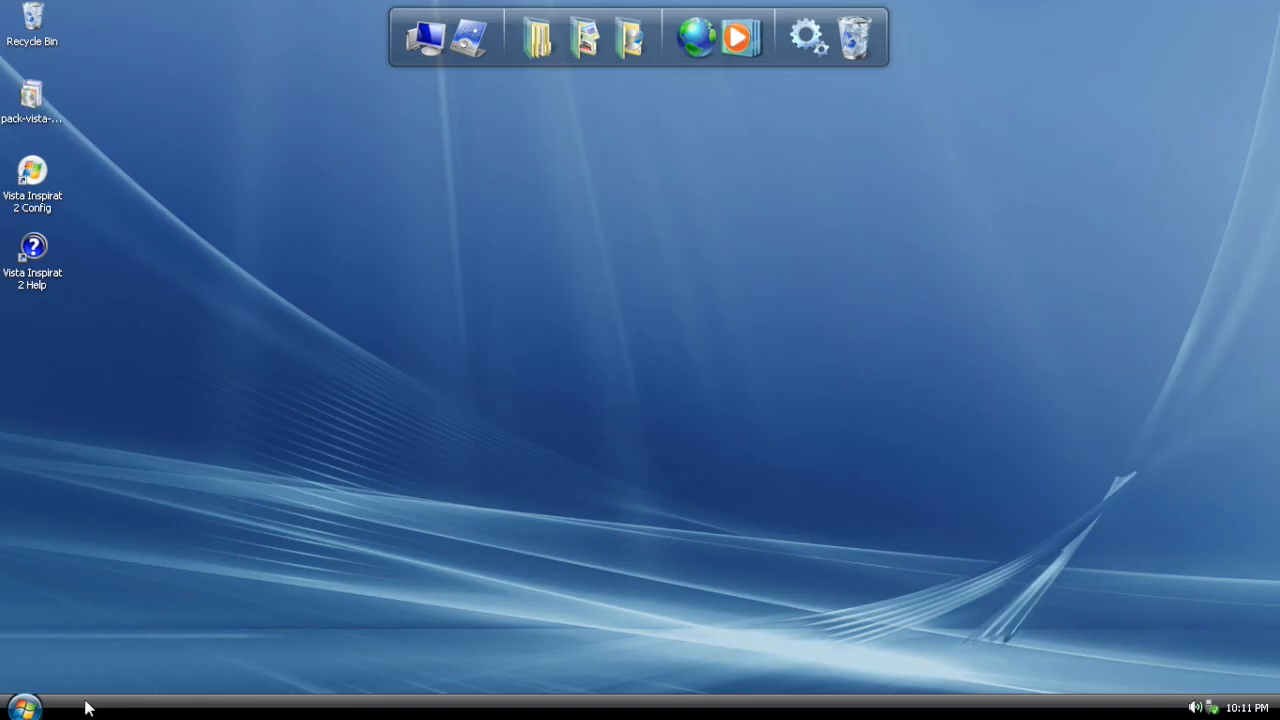
click(24, 708)
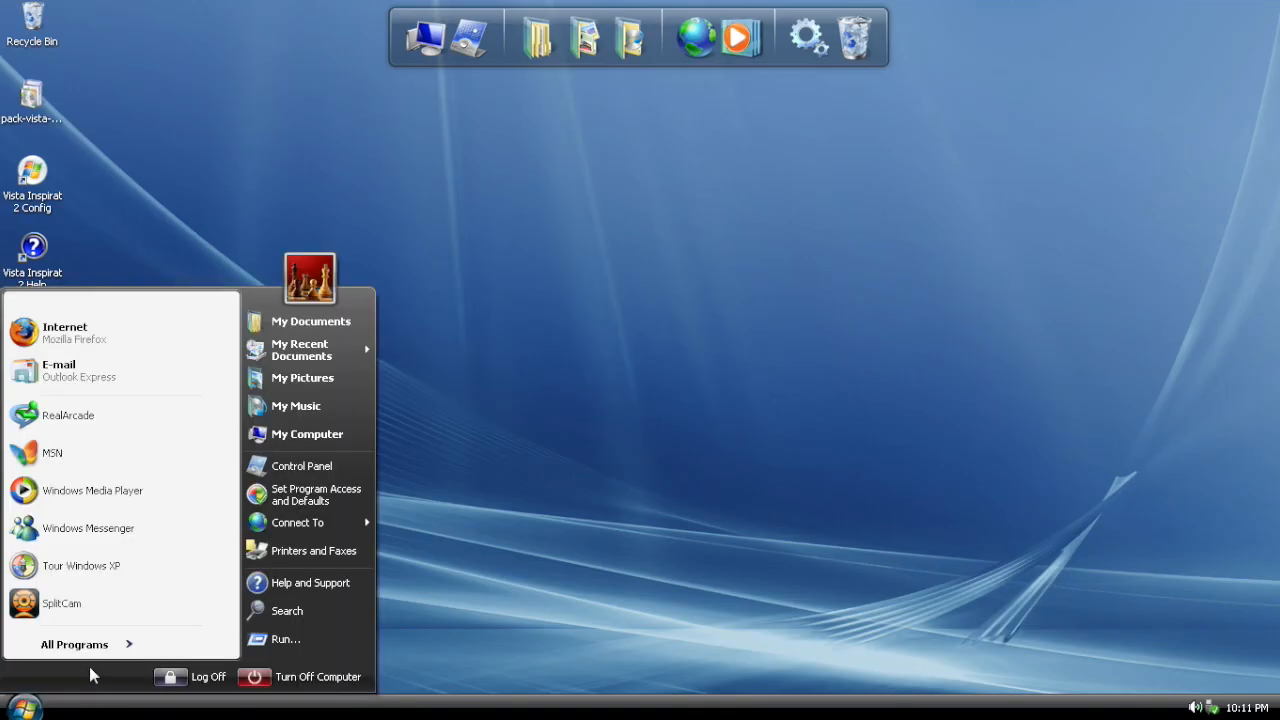
mouse_move(316, 496)
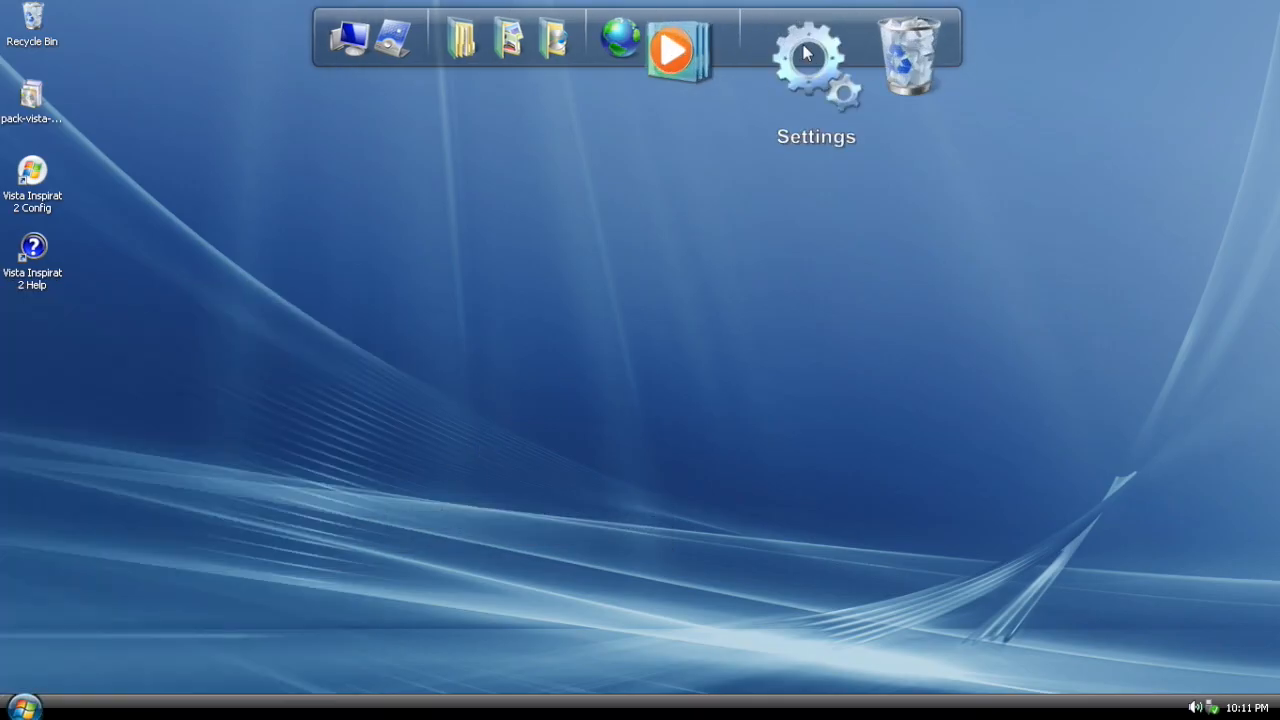
click(808, 52)
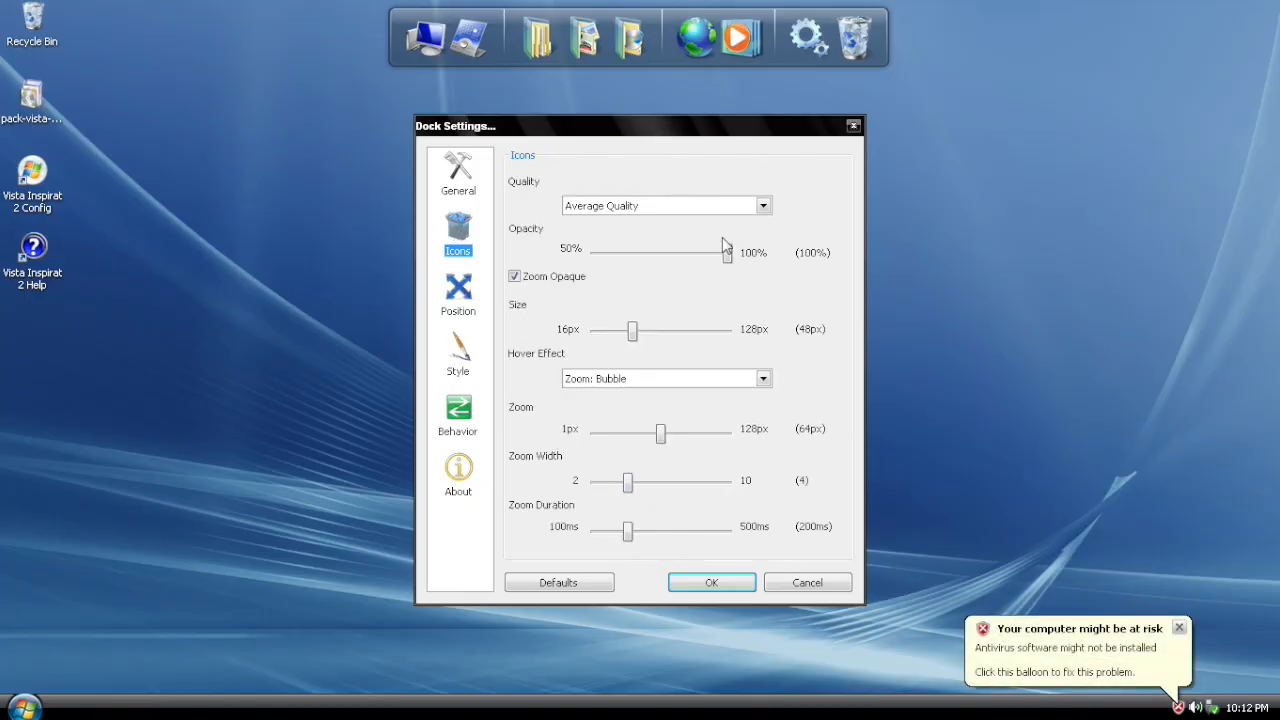
click(458, 176)
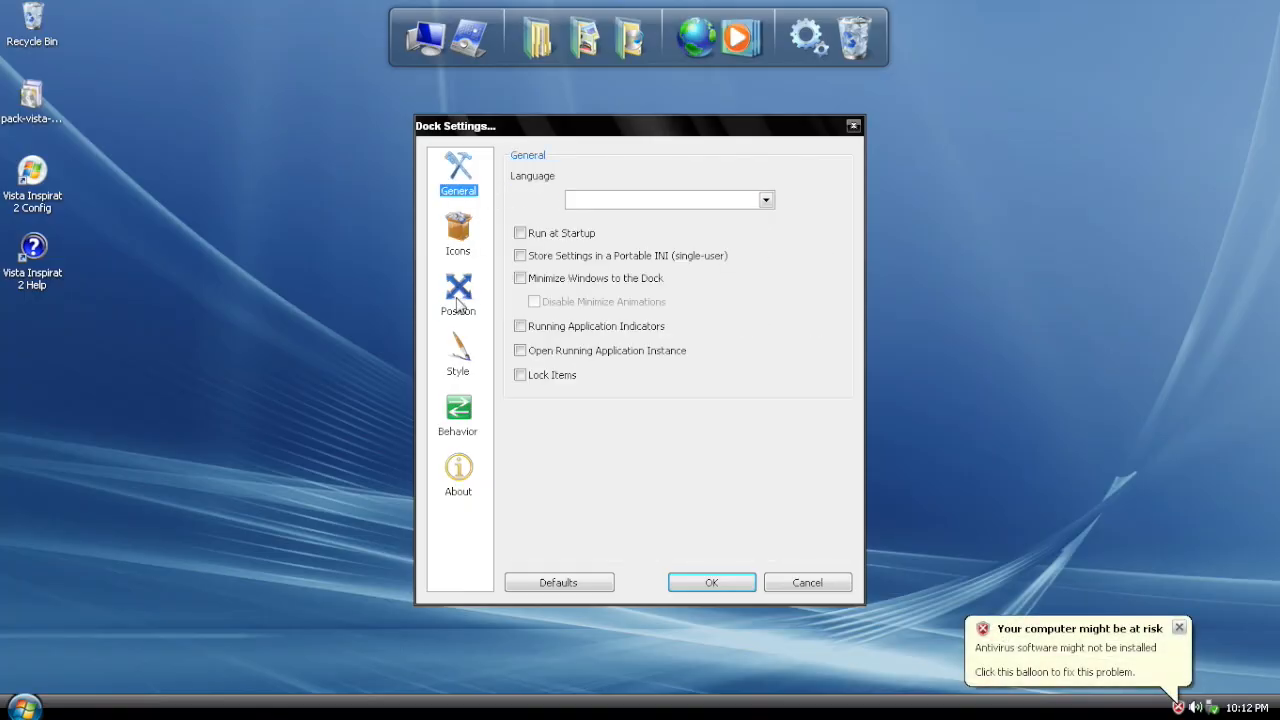
click(456, 356)
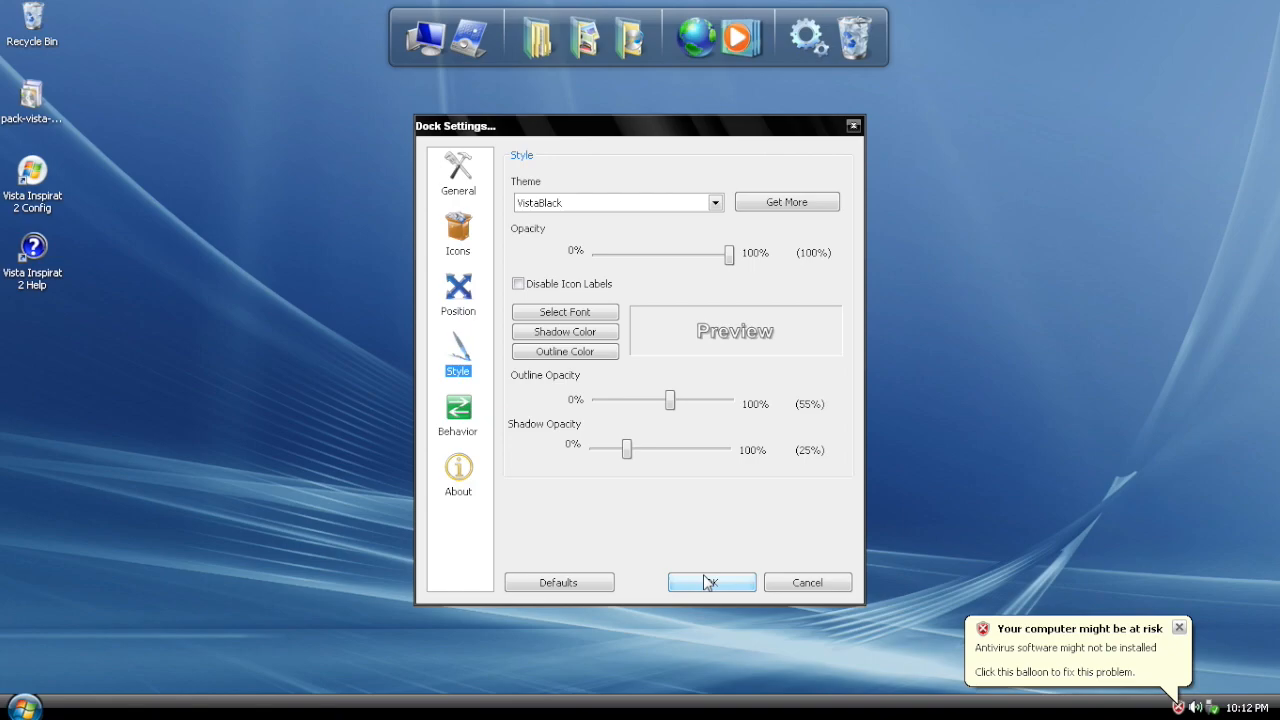
click(710, 582)
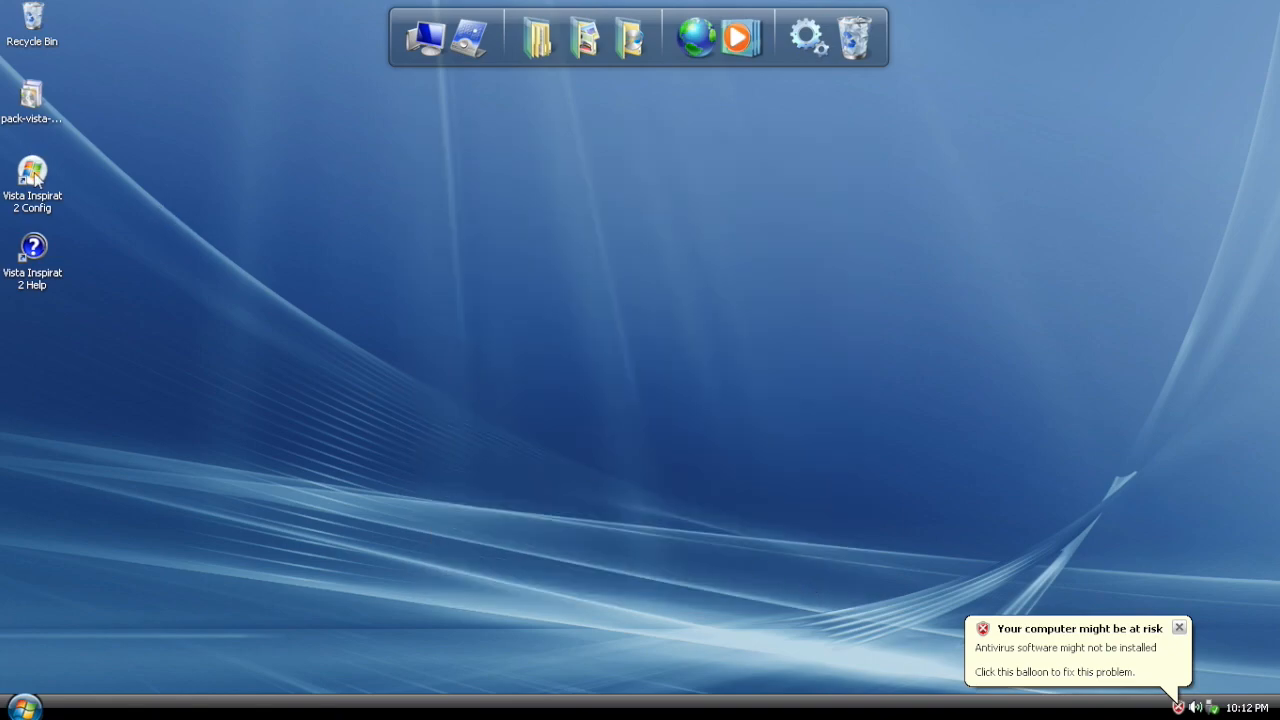
Step: Launch Vista Inspirat 2 Config, set Rocket Dock to OFF and confirm
double_click(32, 168)
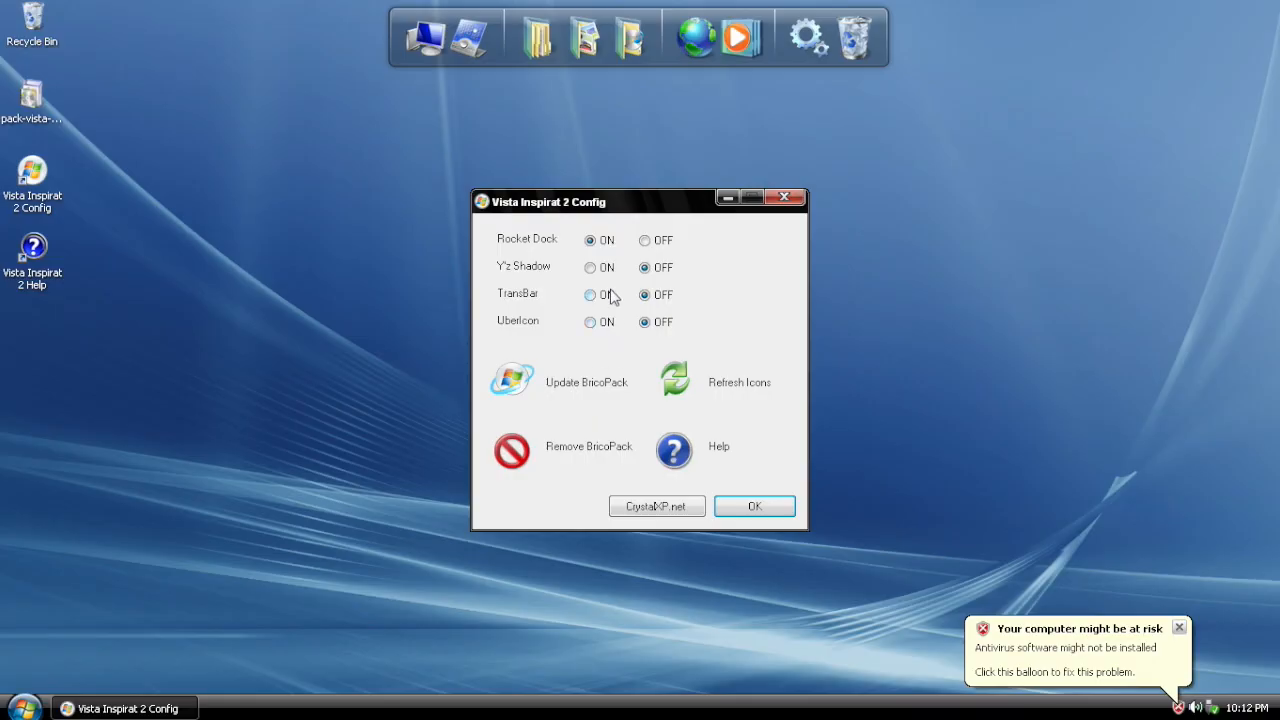
click(644, 268)
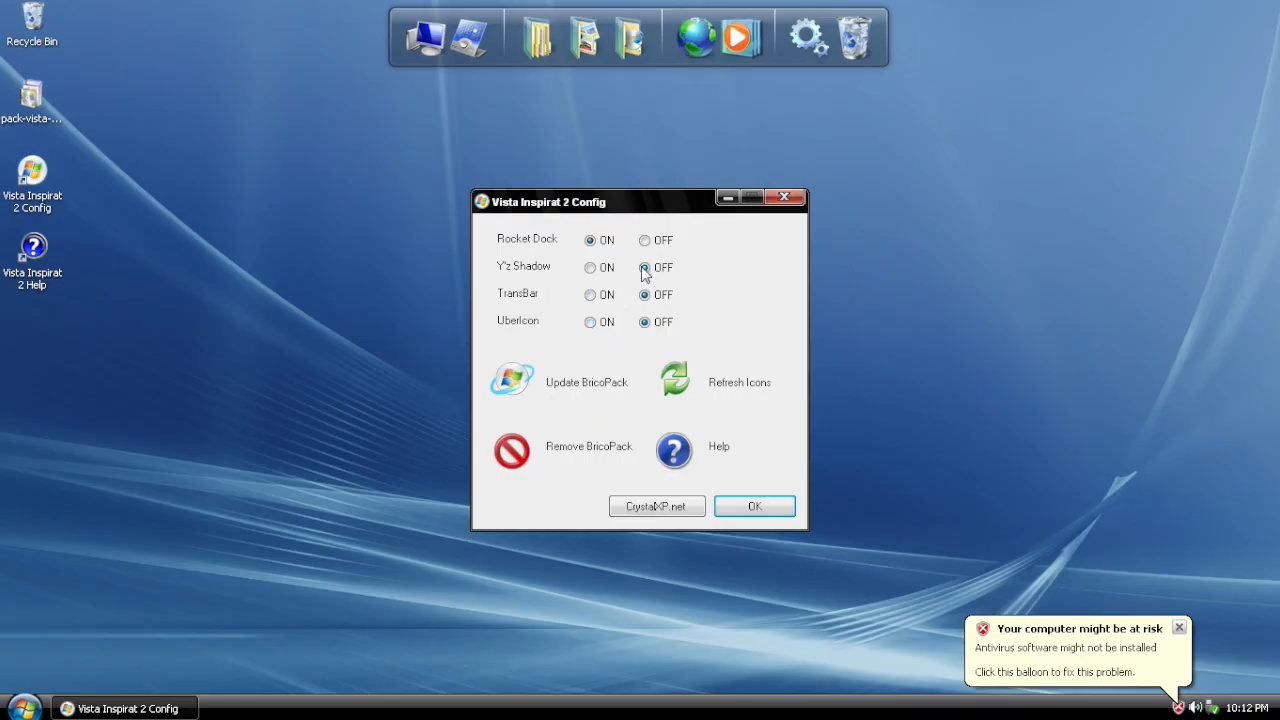
click(644, 240)
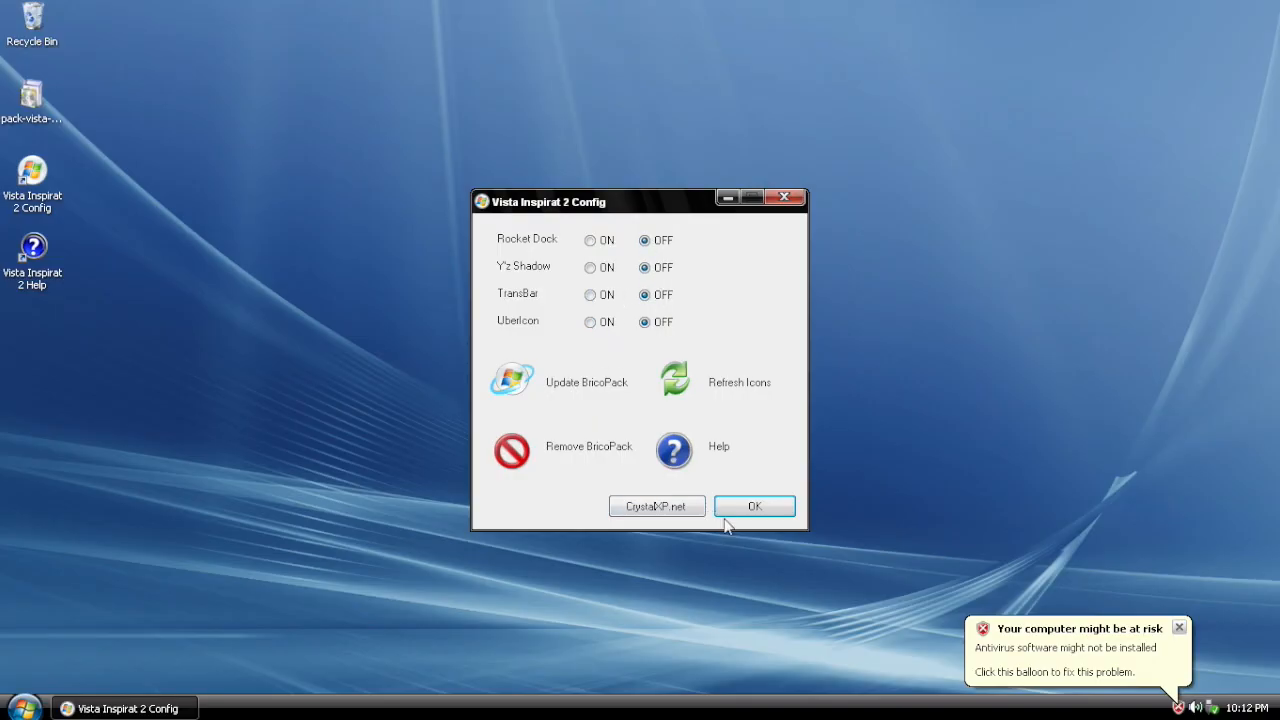
click(754, 504)
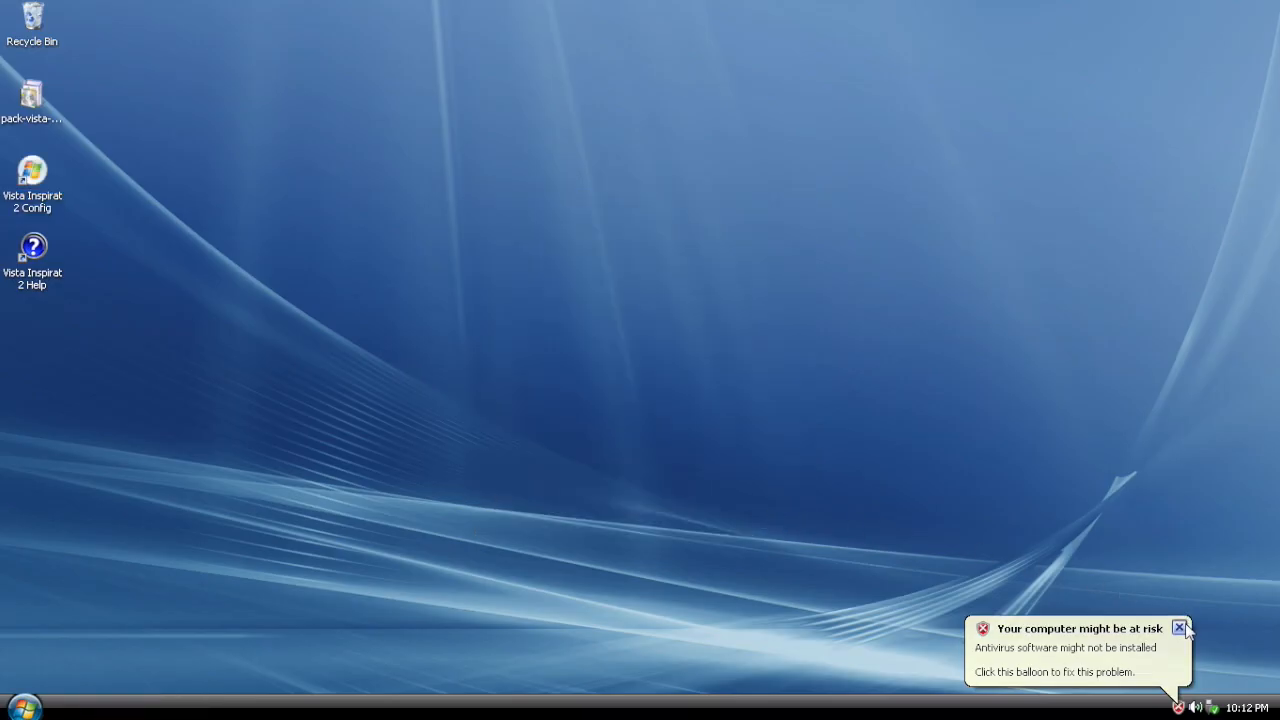
Step: In Display Properties Appearance, choose the 1 - Aero Green colour scheme and apply it
right_click(384, 240)
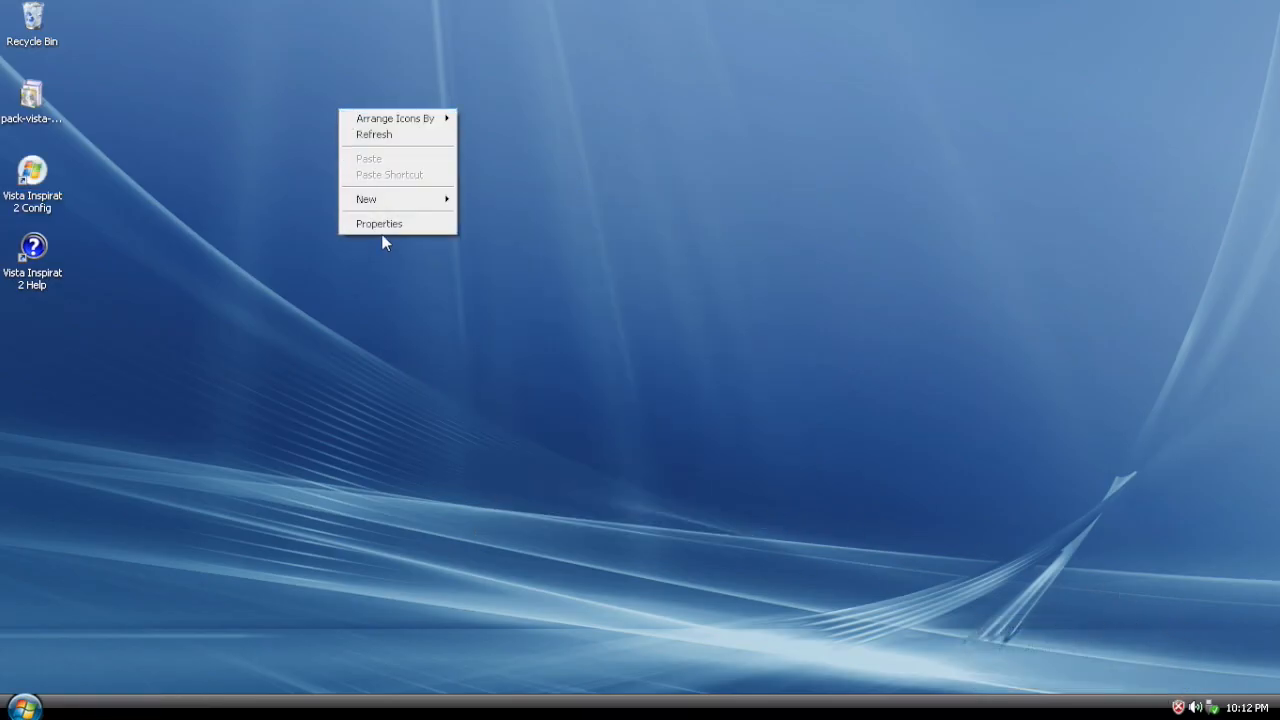
click(380, 224)
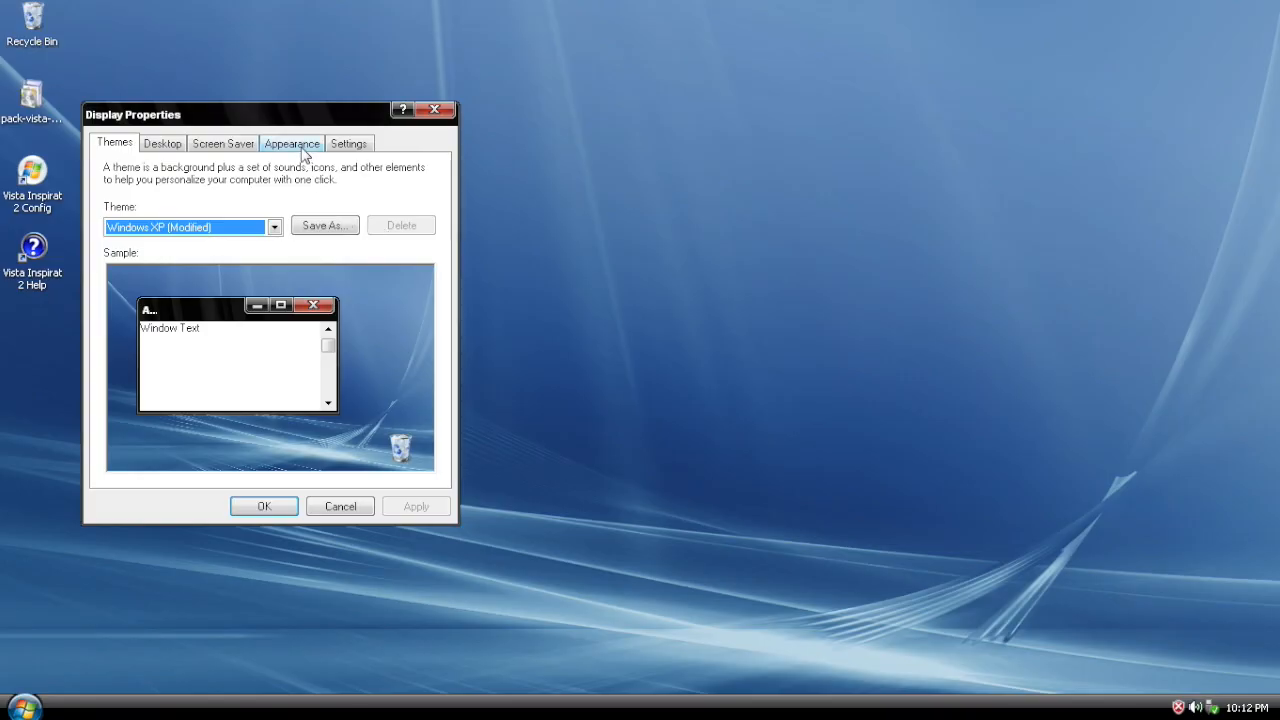
click(292, 144)
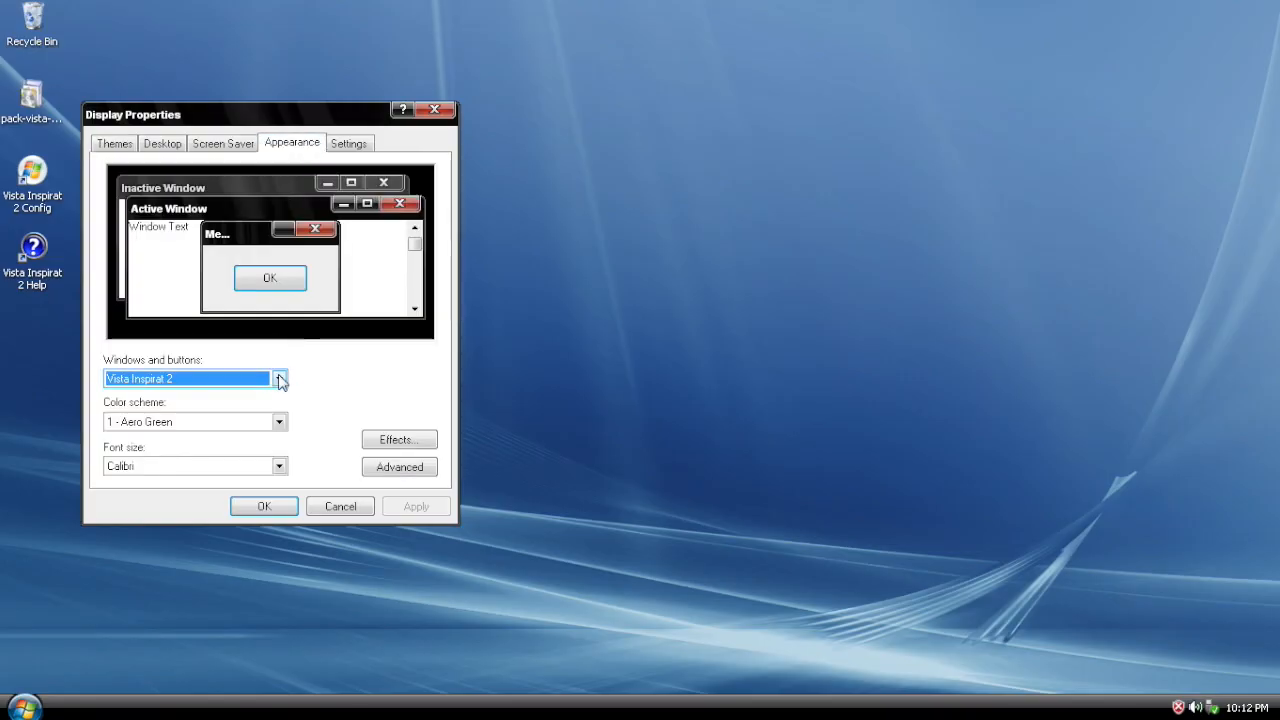
click(280, 378)
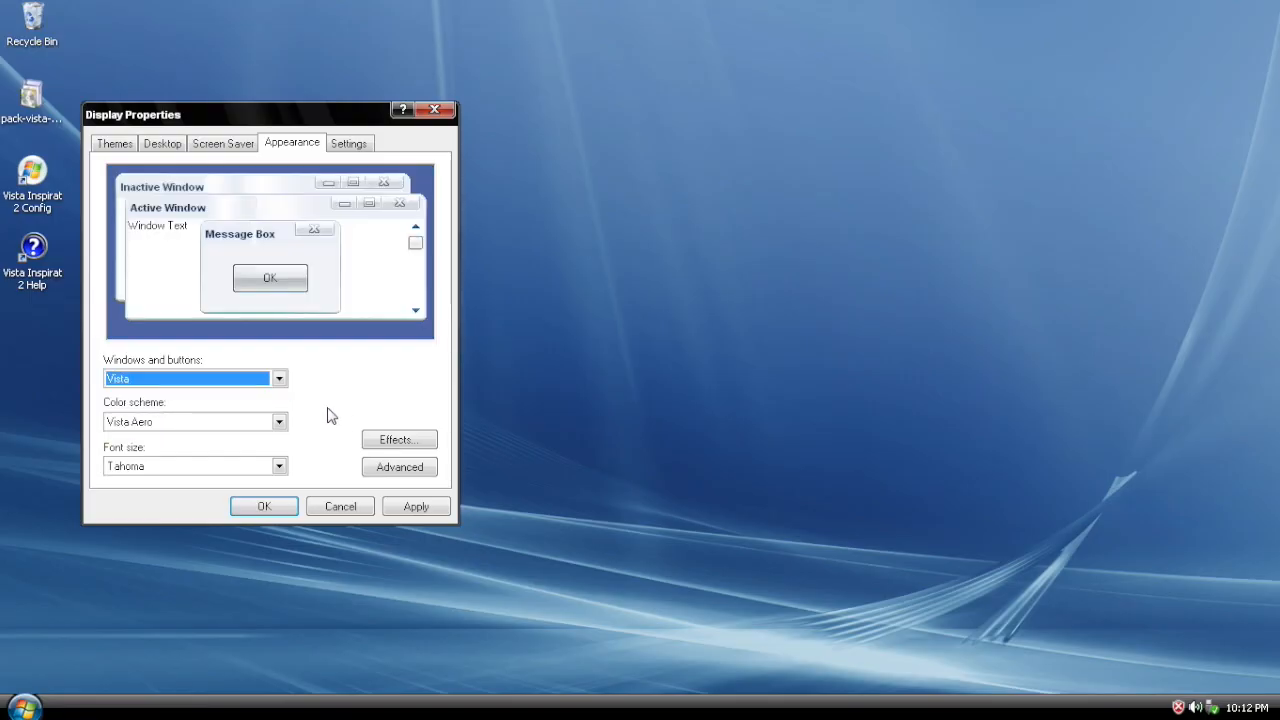
click(280, 420)
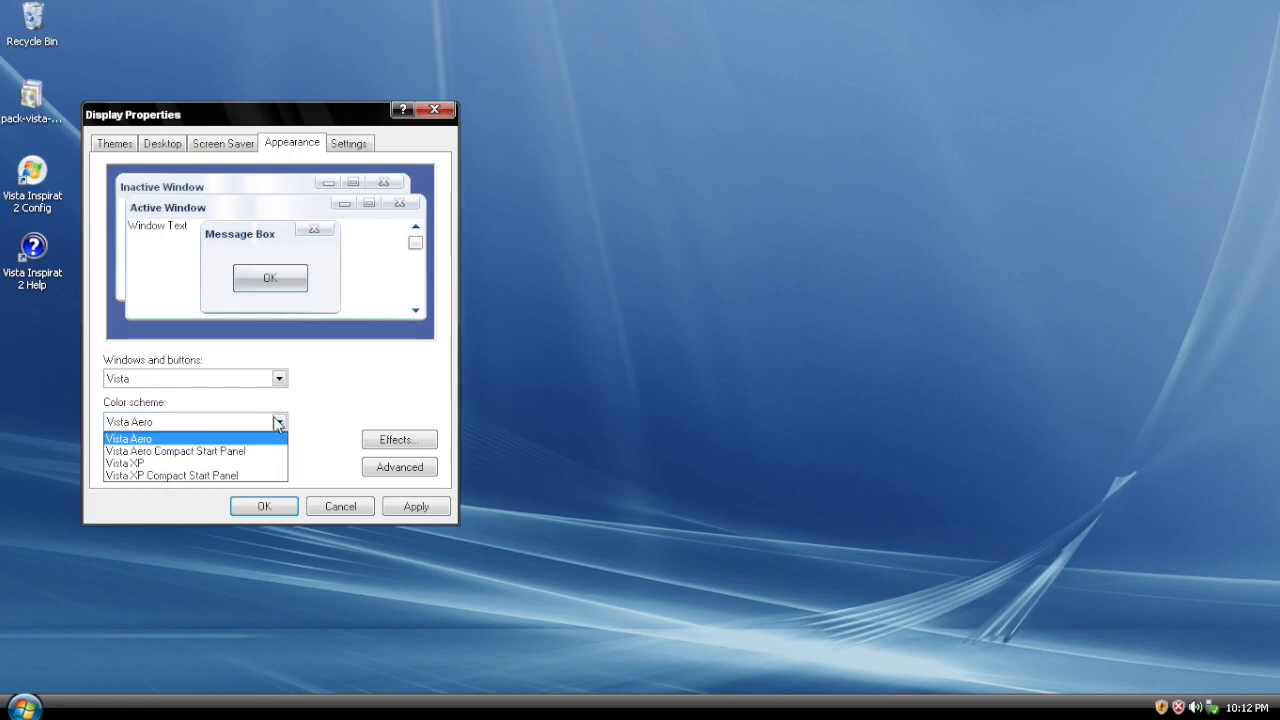
click(124, 464)
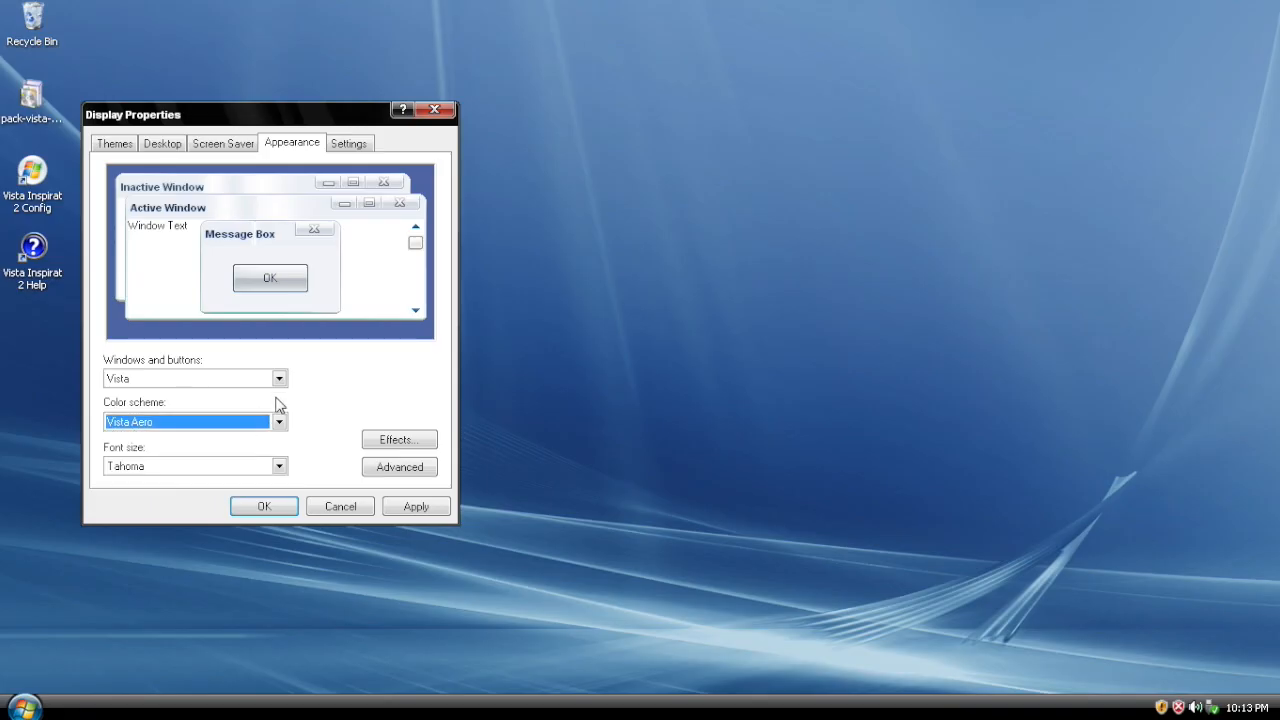
click(416, 506)
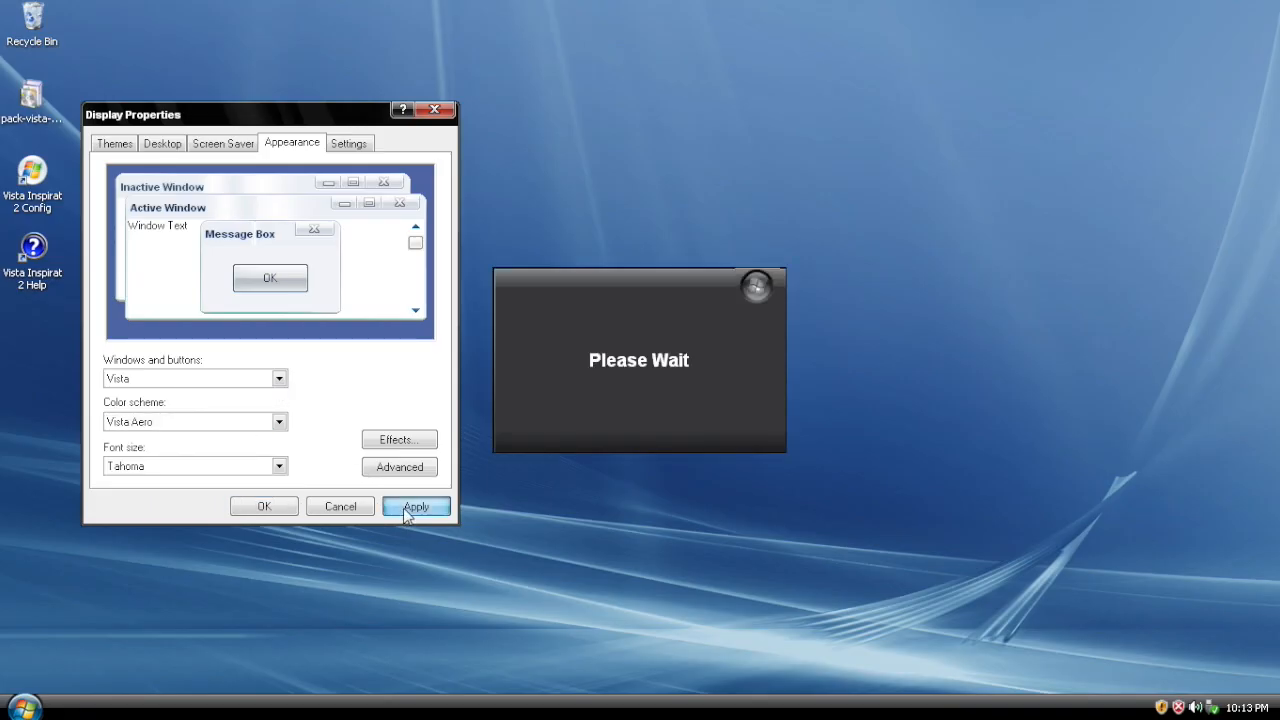
click(416, 506)
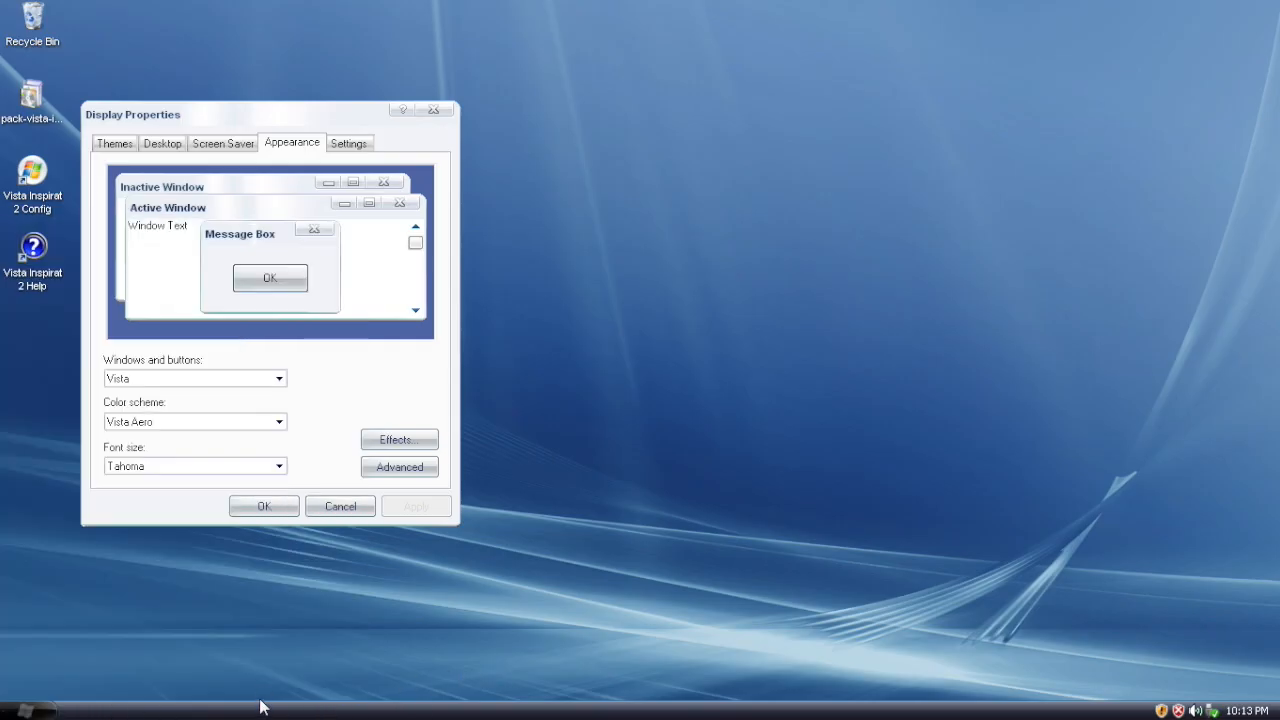
Step: Set Windows and buttons to the Vista Inspirat 2 style, apply it and close Display Properties
click(280, 378)
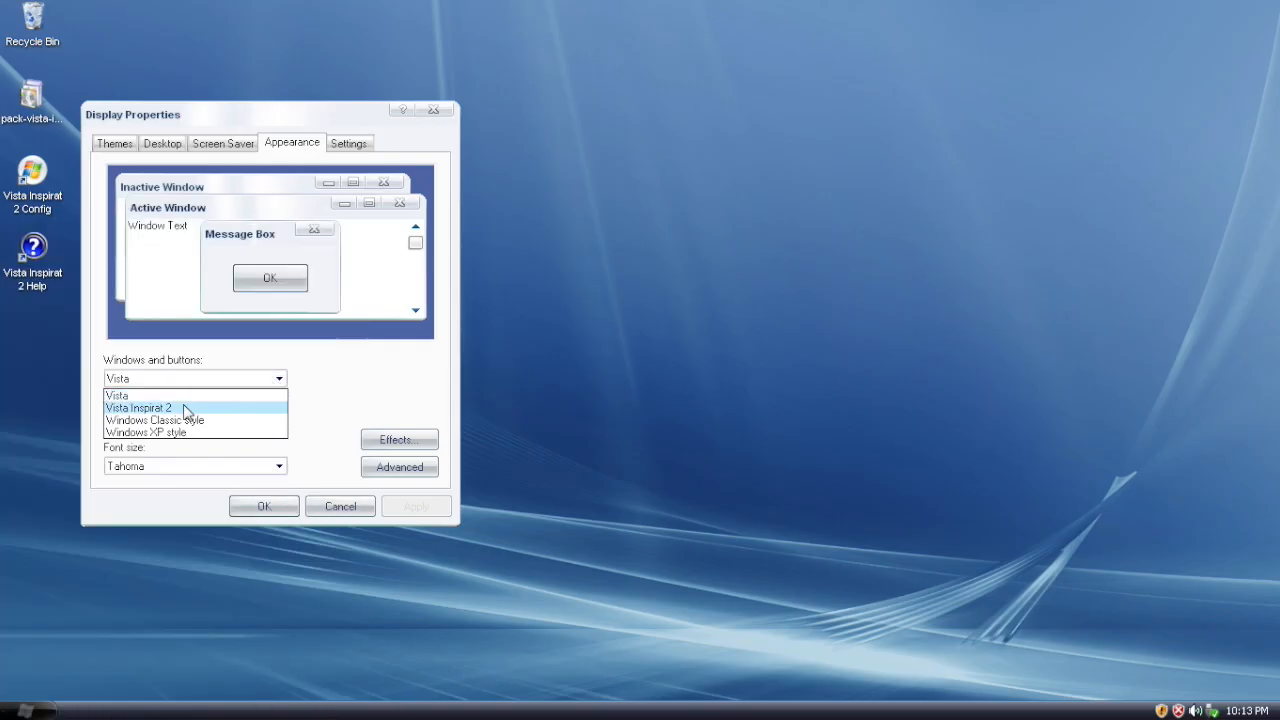
click(140, 408)
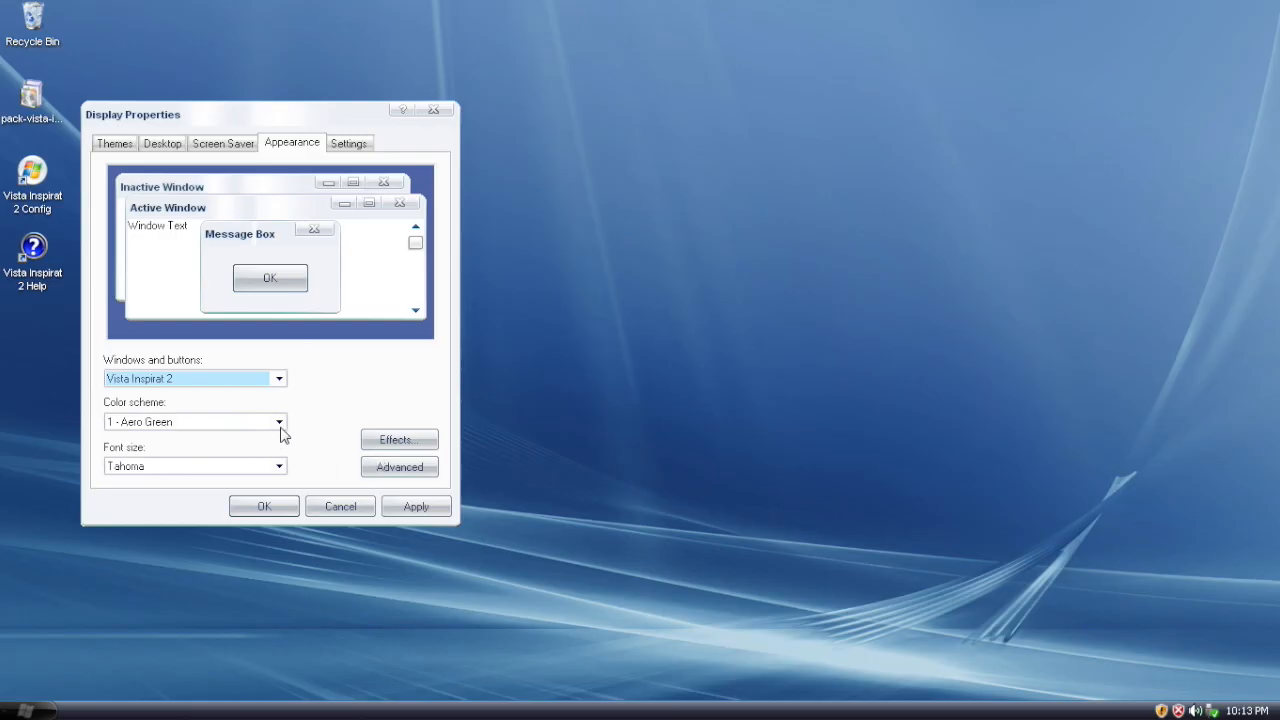
click(416, 506)
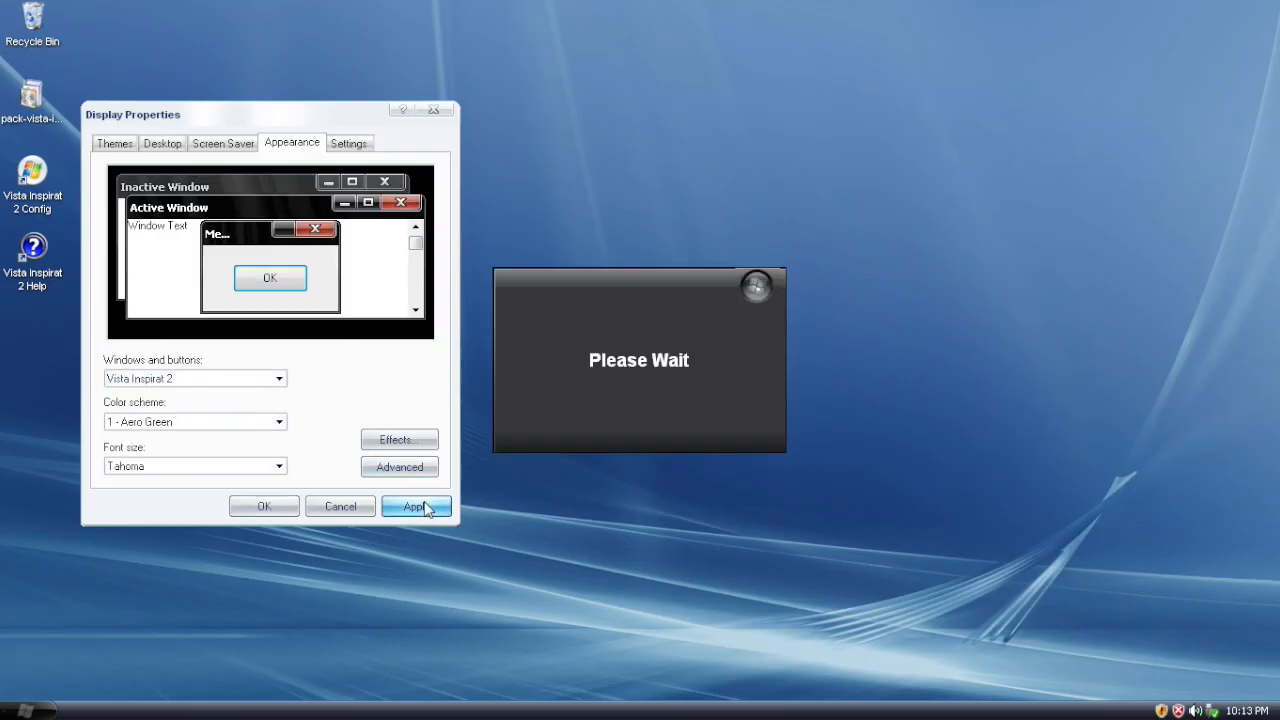
click(416, 506)
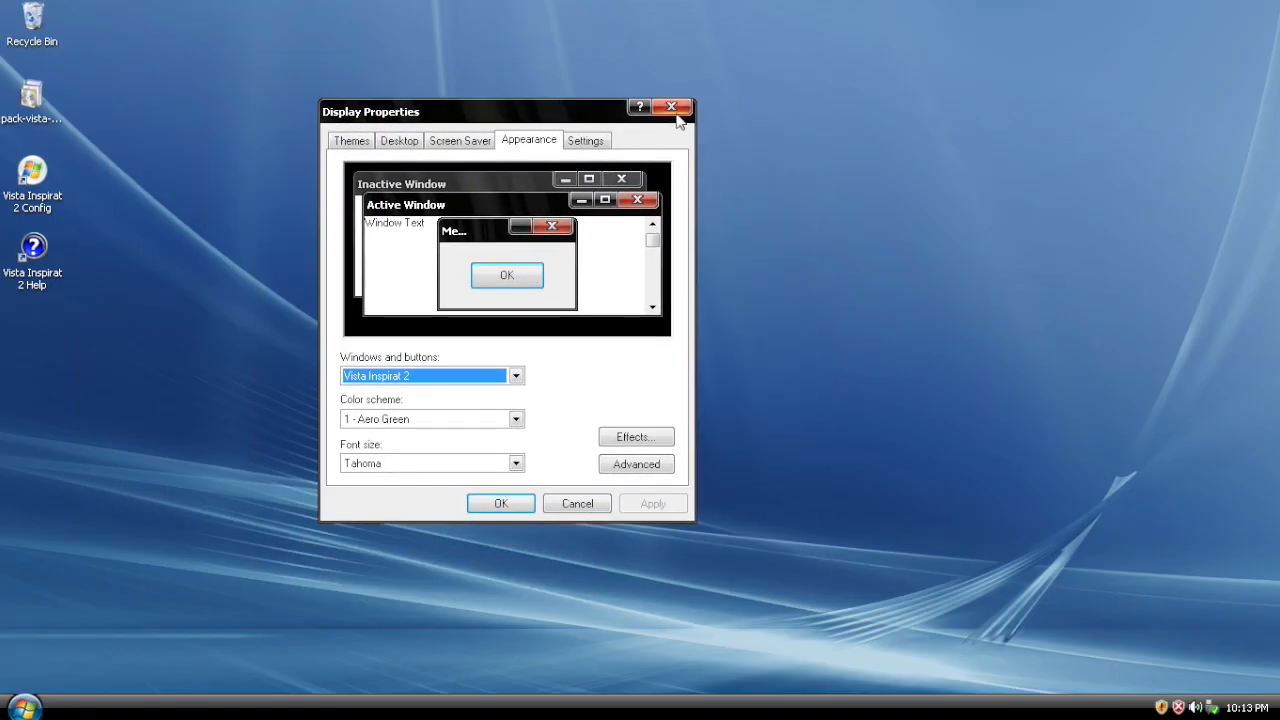
click(670, 108)
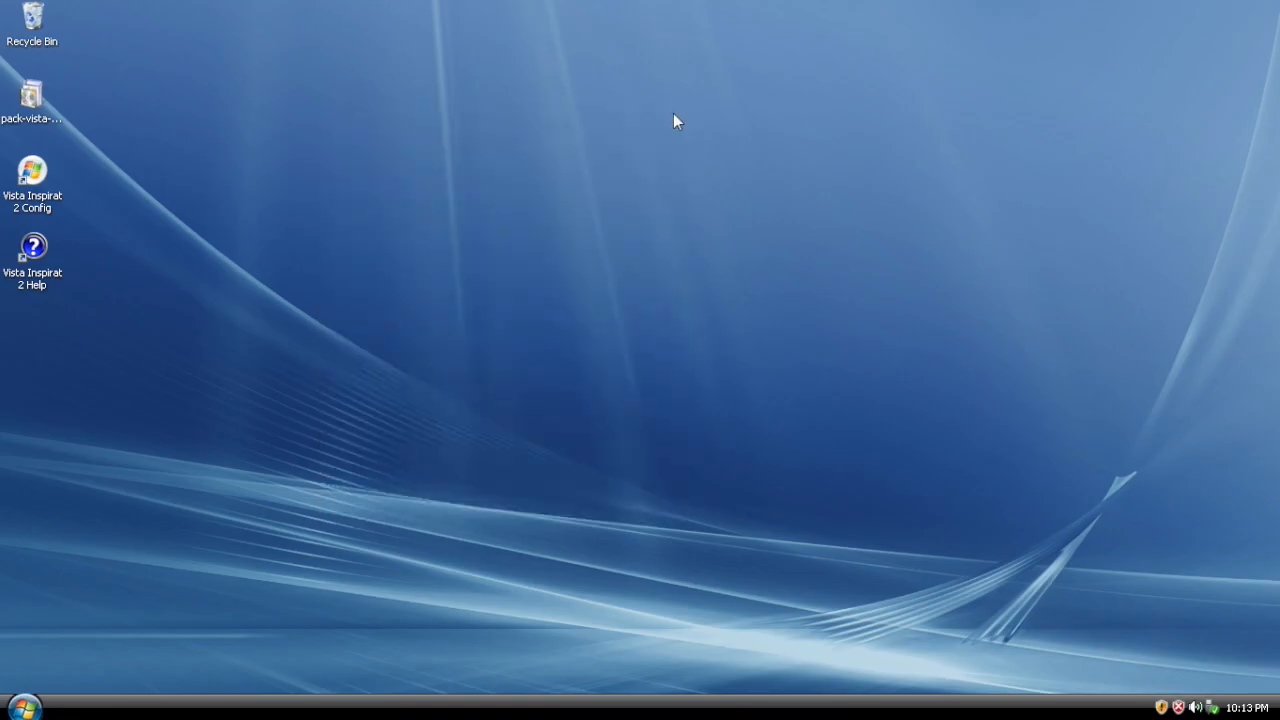